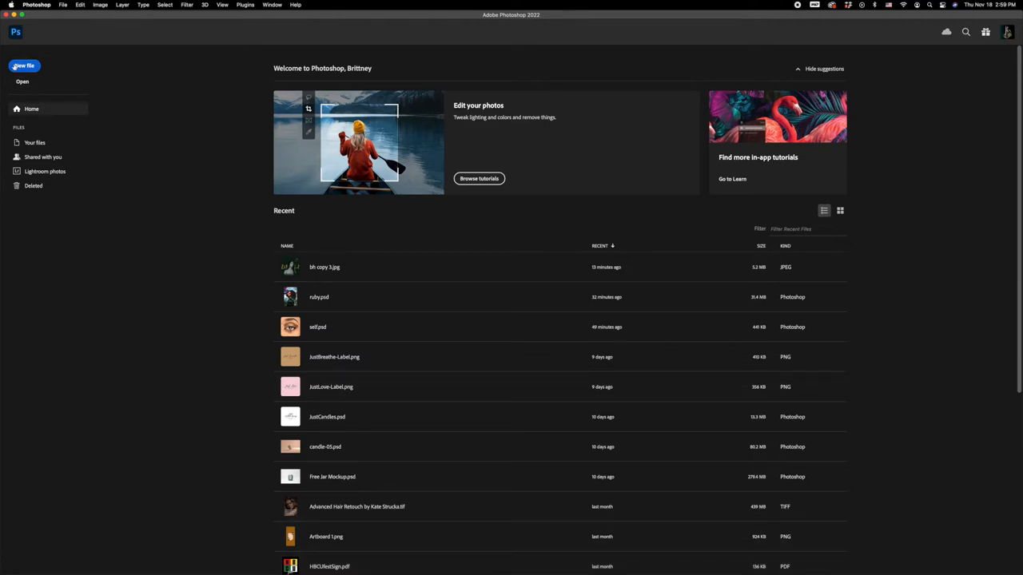
- Create a new blank square document with a white background from the Custom preset
{"action": "left_click", "coordinate": [24, 66]}
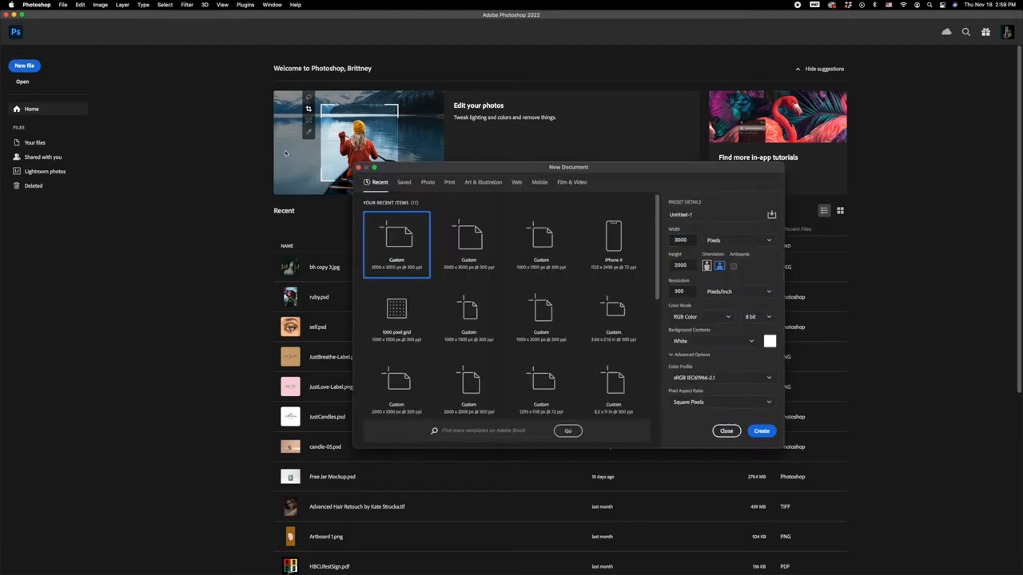
{"action": "mouse_move", "coordinate": [431, 173]}
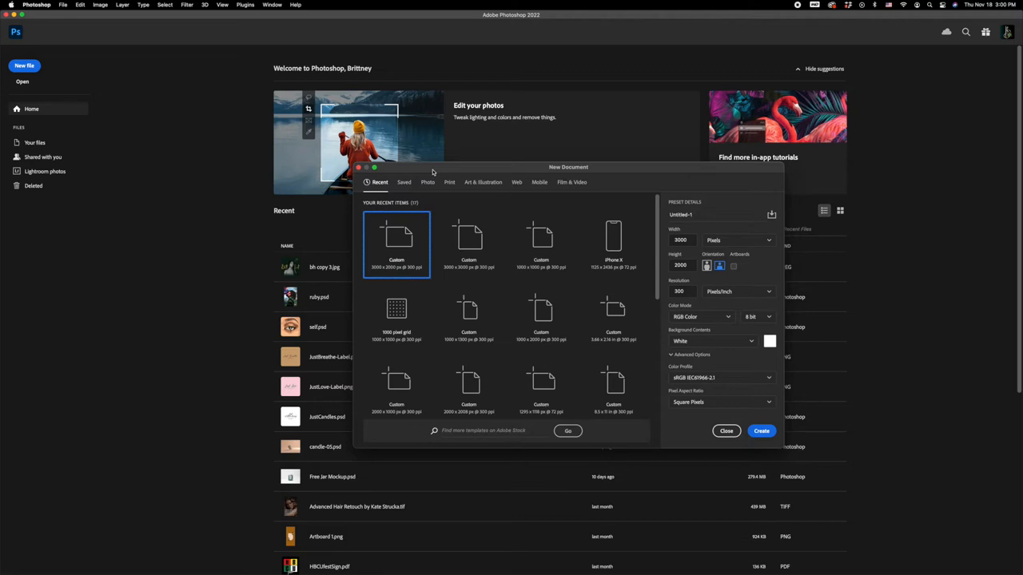
{"action": "mouse_move", "coordinate": [451, 176]}
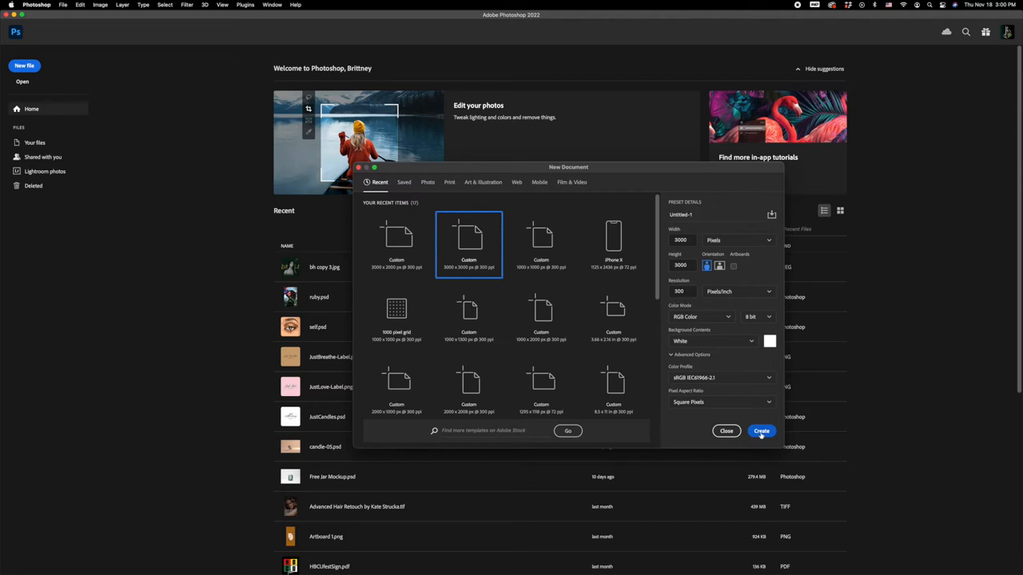
{"action": "left_click", "coordinate": [761, 431]}
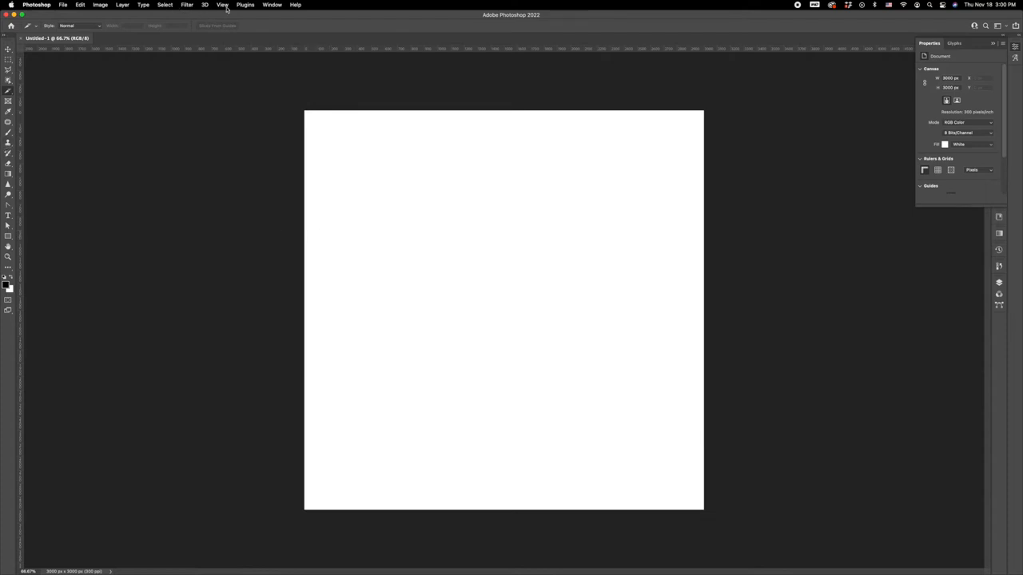
- Apply a New Guide Layout of 3 columns and 3 rows, clearing existing guides
{"action": "left_click", "coordinate": [222, 5]}
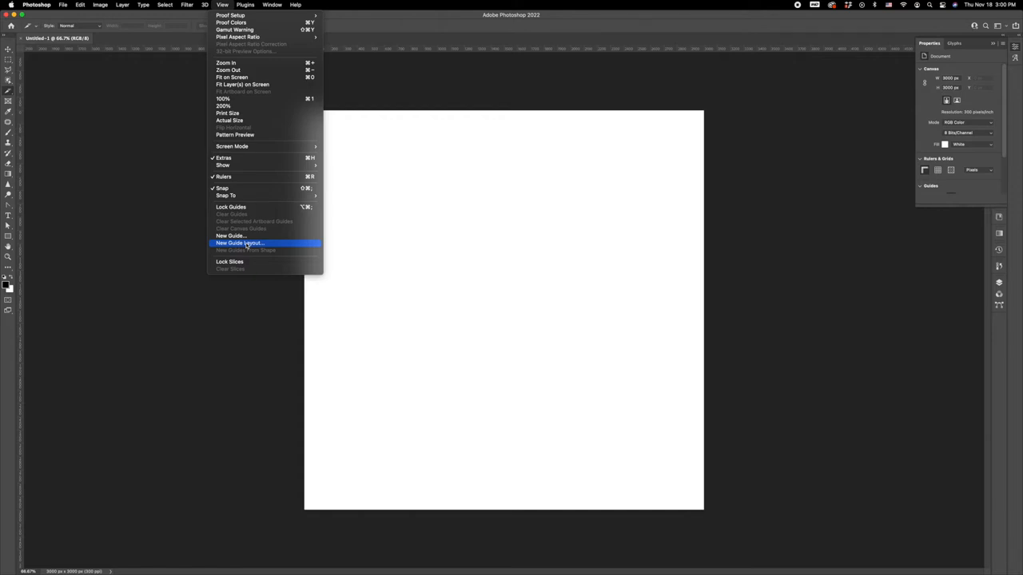
{"action": "left_click", "coordinate": [238, 243]}
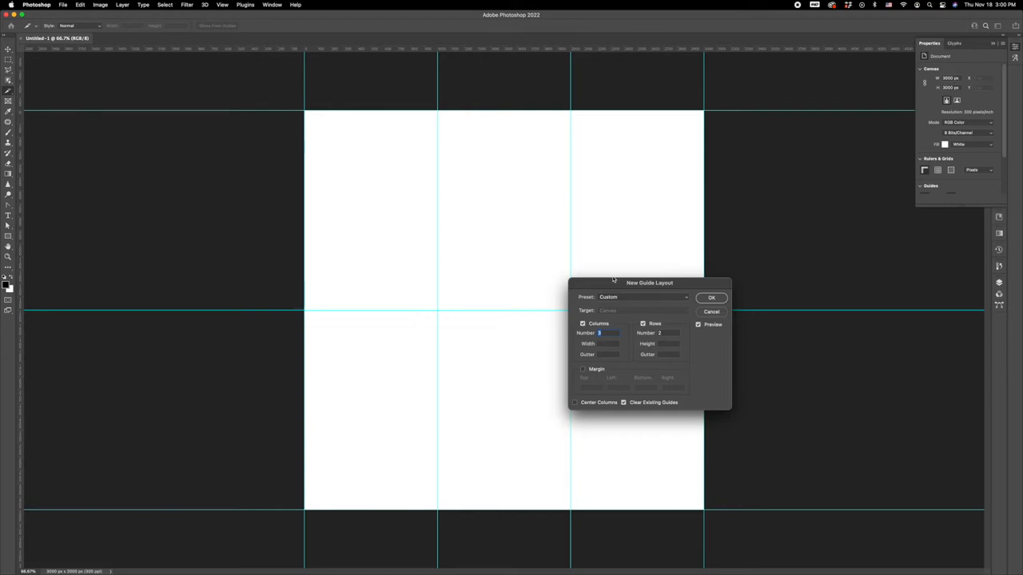
{"action": "mouse_move", "coordinate": [617, 326]}
{"action": "type", "text": "3"}
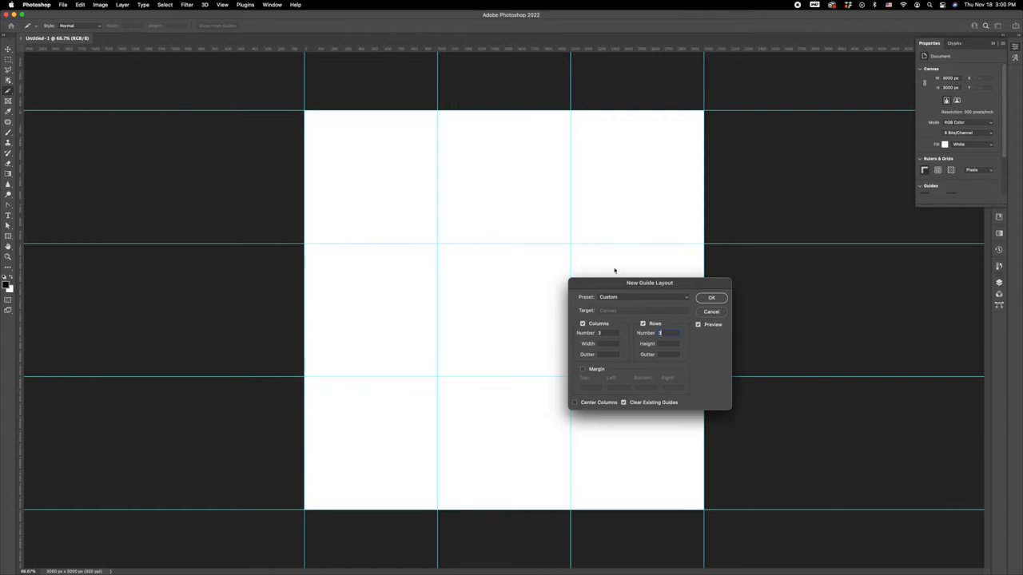
{"action": "left_click_drag", "start_coordinate": [649, 282], "coordinate": [646, 274]}
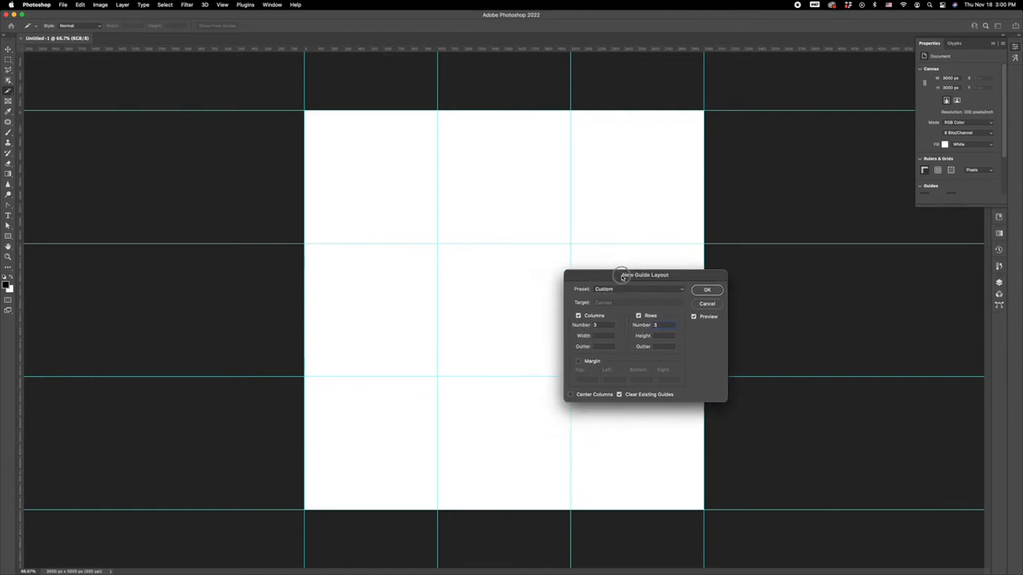
{"action": "left_click_drag", "start_coordinate": [645, 274], "coordinate": [651, 264]}
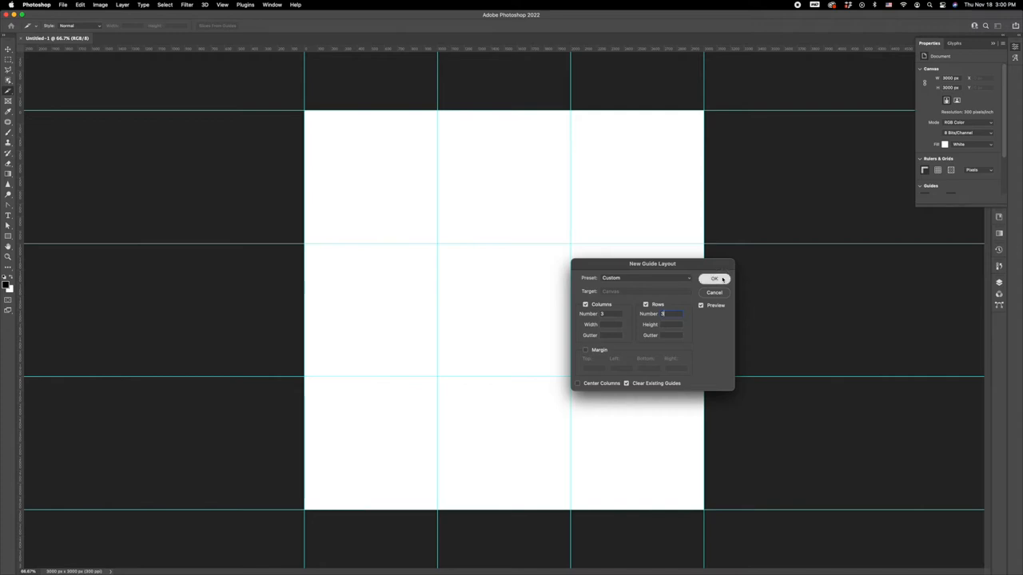
{"action": "left_click", "coordinate": [713, 278]}
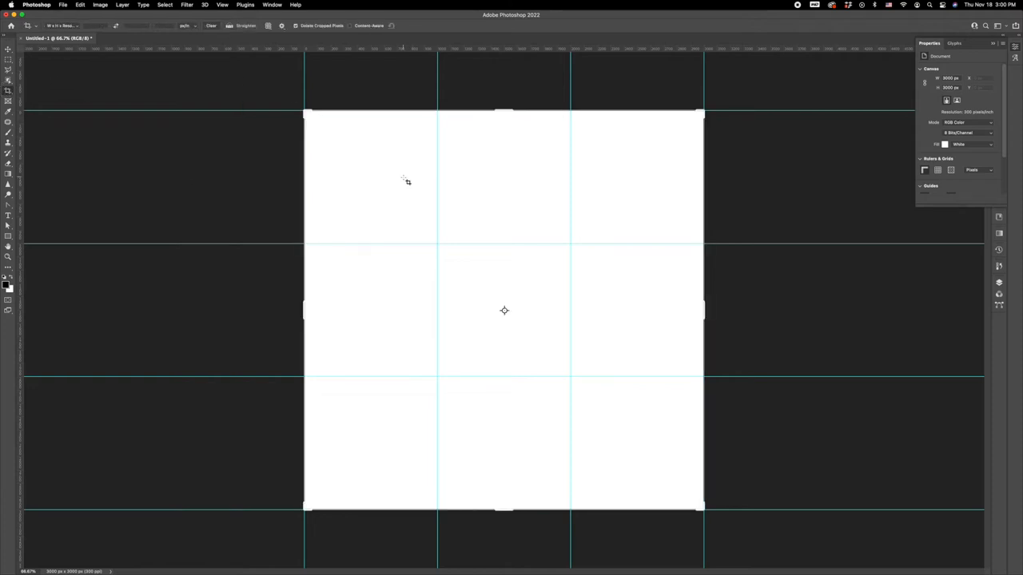
{"action": "mouse_move", "coordinate": [713, 165]}
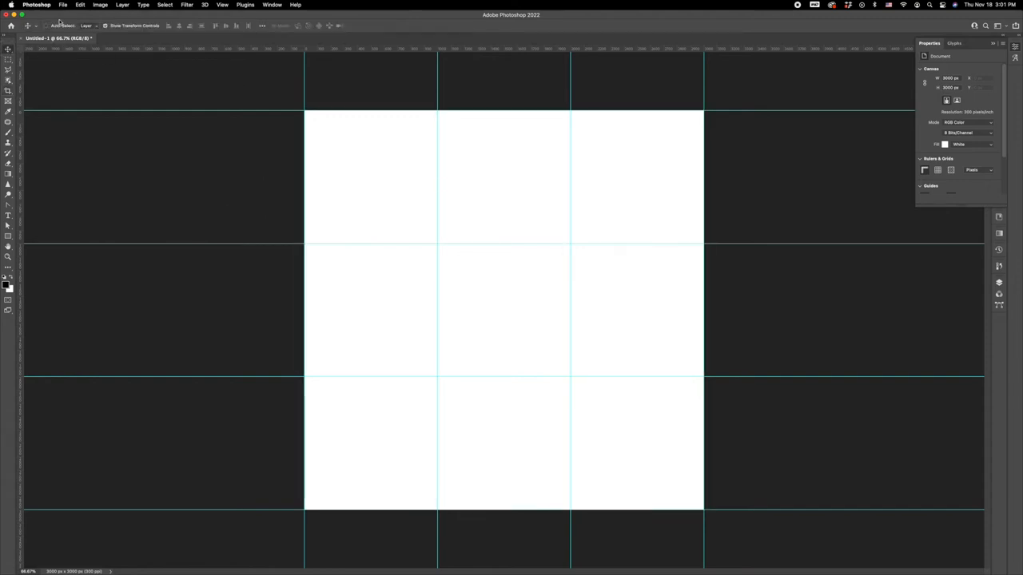
{"action": "mouse_move", "coordinate": [703, 233]}
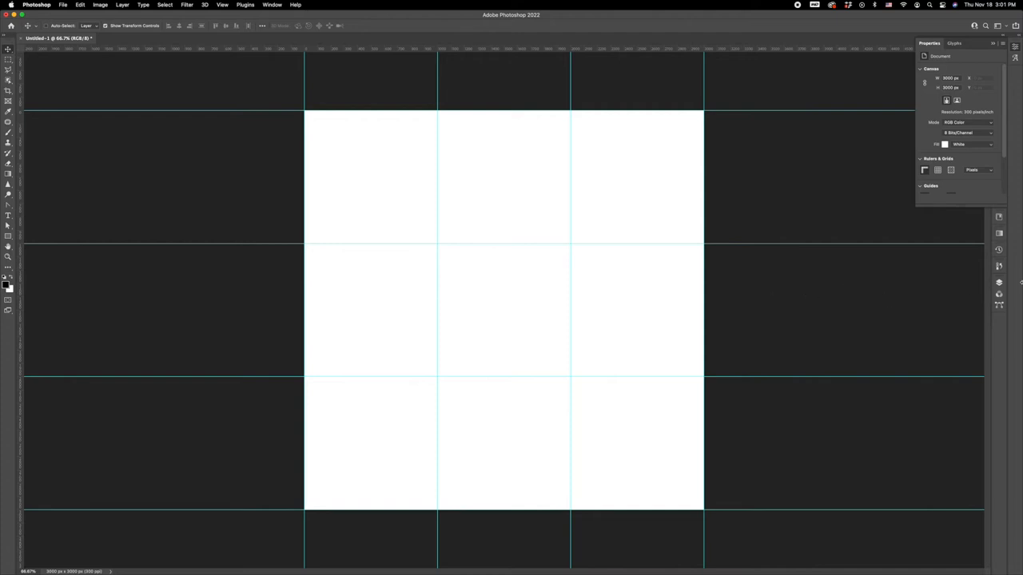
{"action": "mouse_move", "coordinate": [380, 334]}
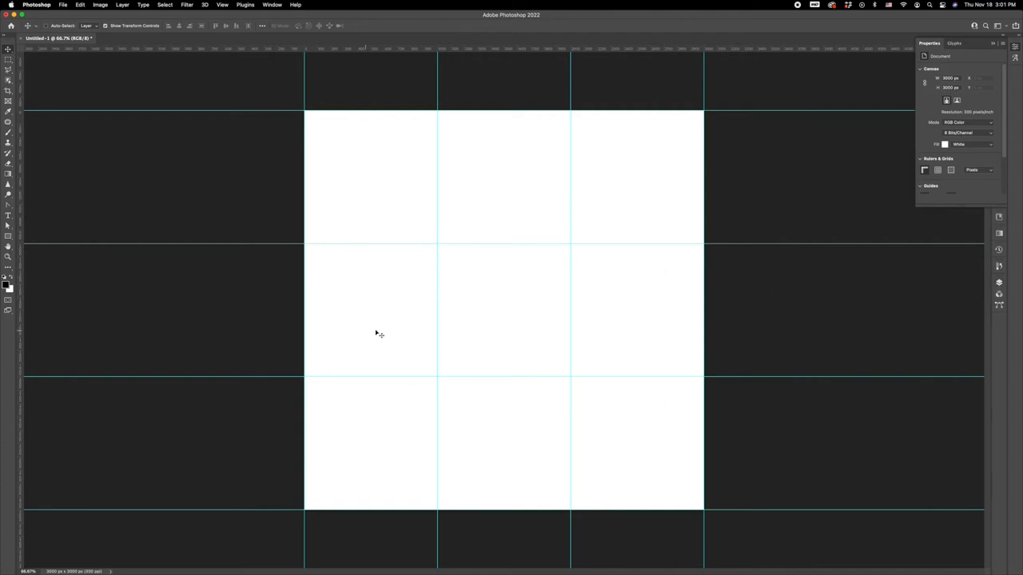
{"action": "mouse_move", "coordinate": [334, 422]}
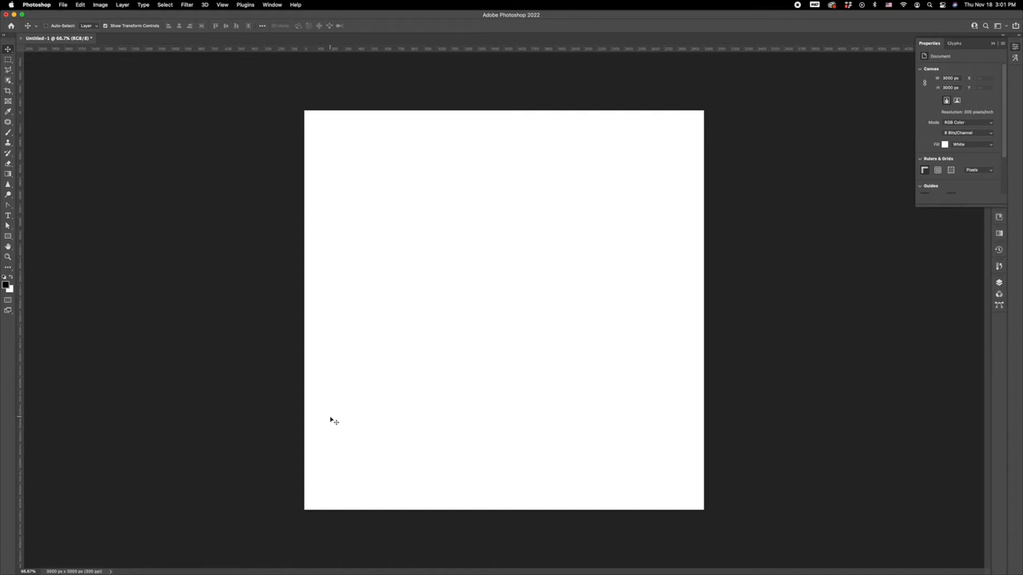
{"action": "mouse_move", "coordinate": [310, 382]}
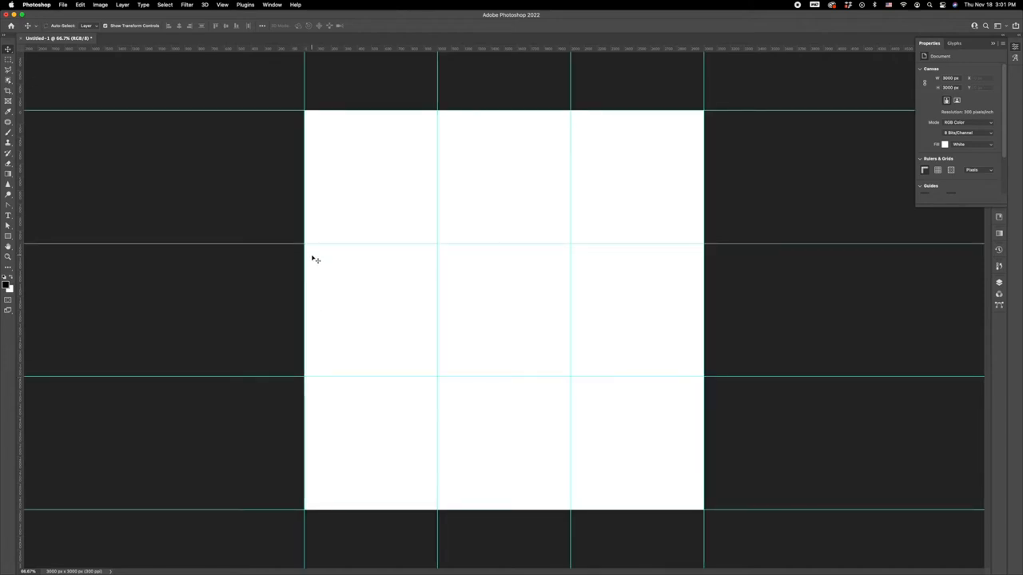
{"action": "mouse_move", "coordinate": [298, 232]}
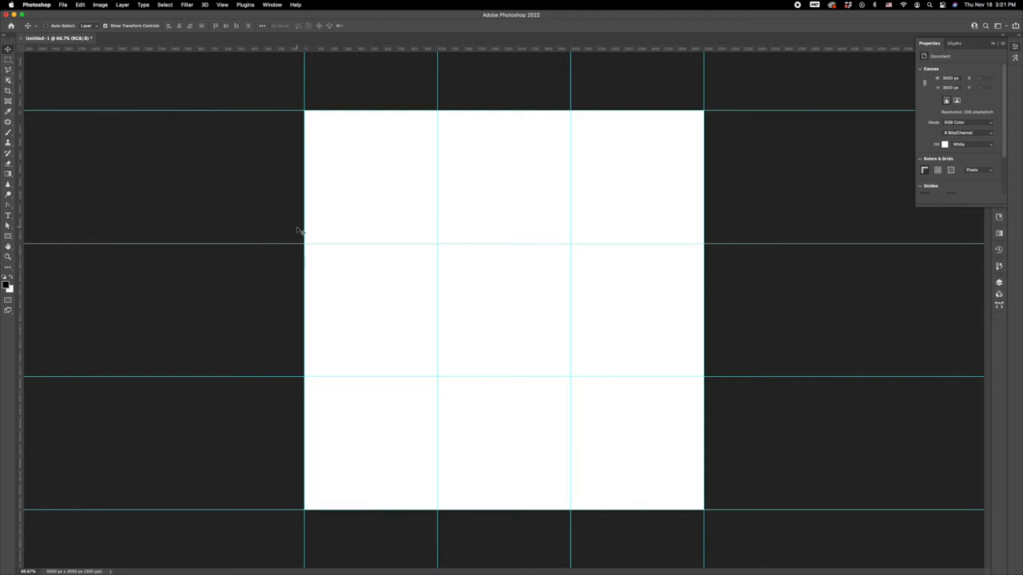
{"action": "mouse_move", "coordinate": [786, 254]}
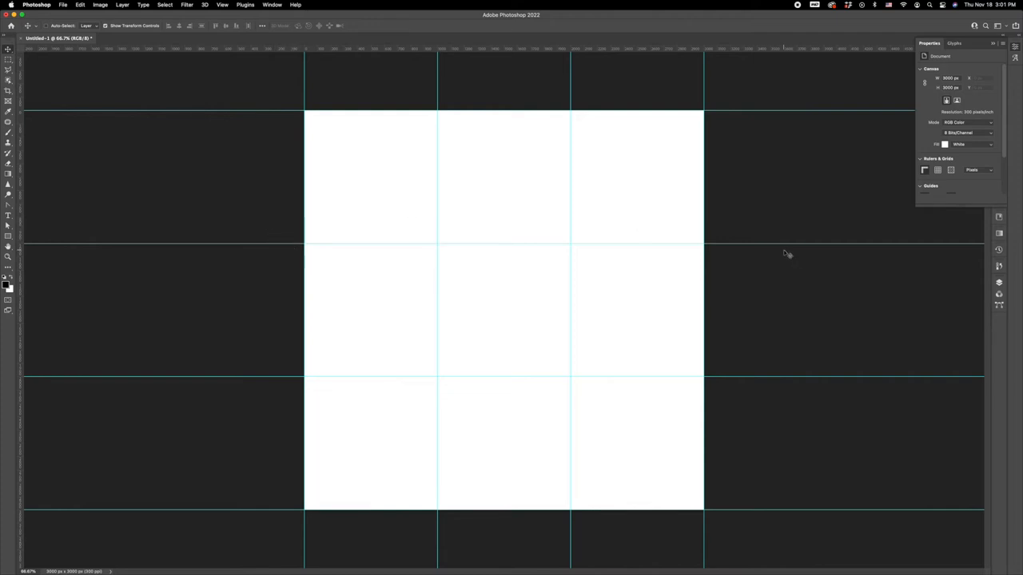
{"action": "left_click", "coordinate": [63, 5]}
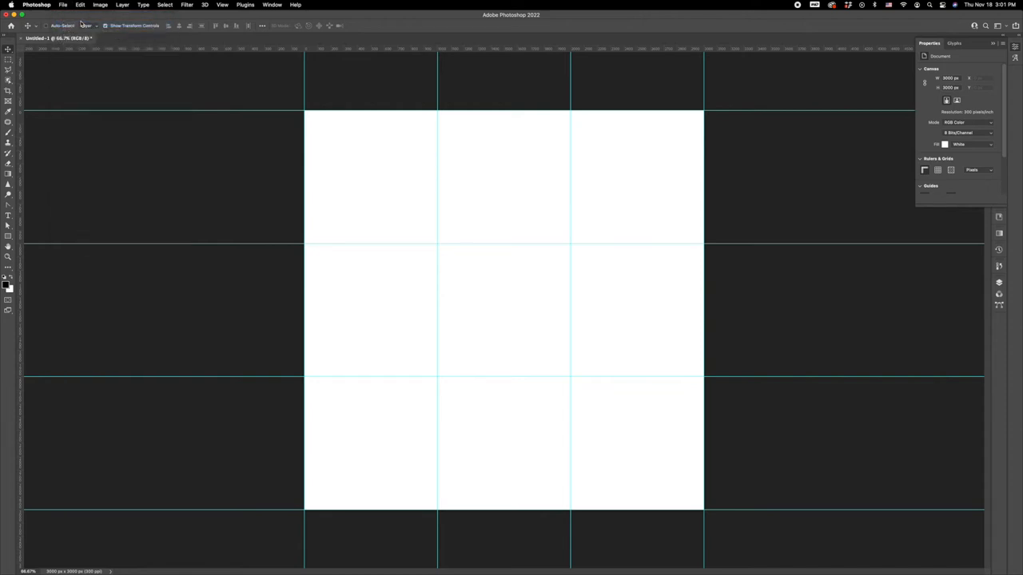
- Place the portrait photo of the woman with braids embedded onto the square canvas
{"action": "left_click", "coordinate": [62, 4]}
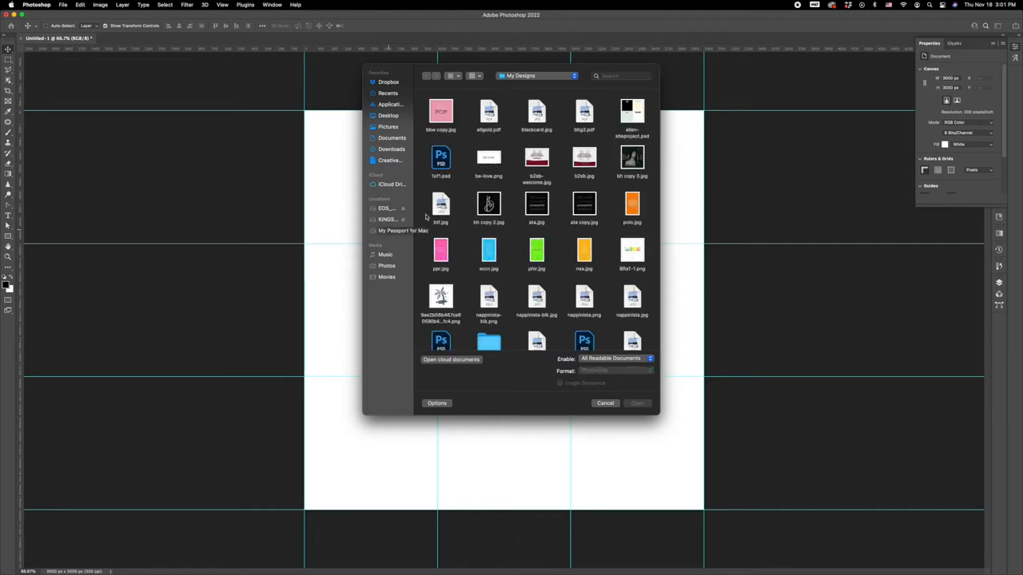
{"action": "scroll", "scroll_direction": "down", "scroll_amount": 3}
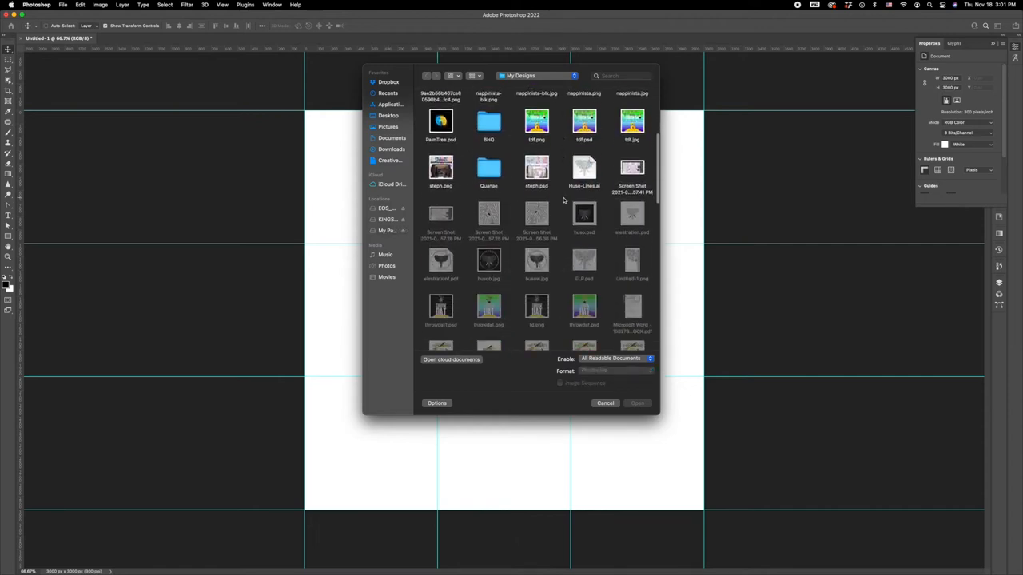
{"action": "scroll", "scroll_direction": "down", "scroll_amount": 3}
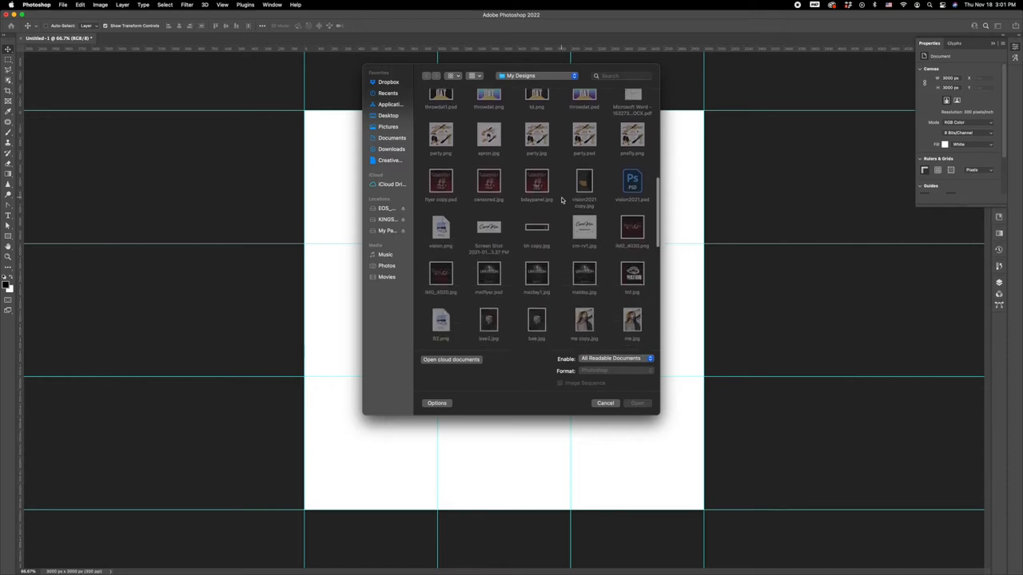
{"action": "scroll", "scroll_direction": "down", "scroll_amount": 3}
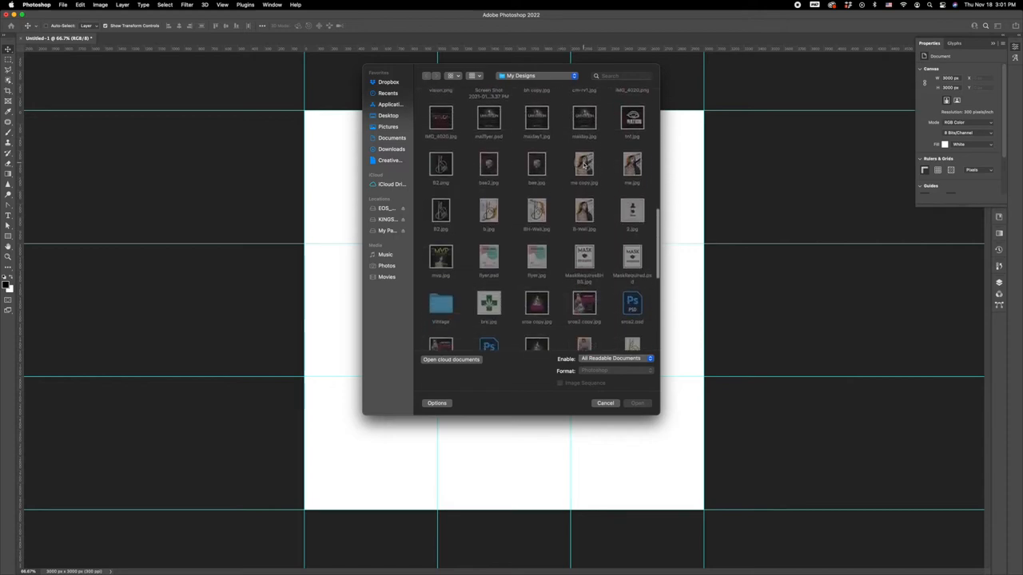
{"action": "left_click", "coordinate": [604, 402]}
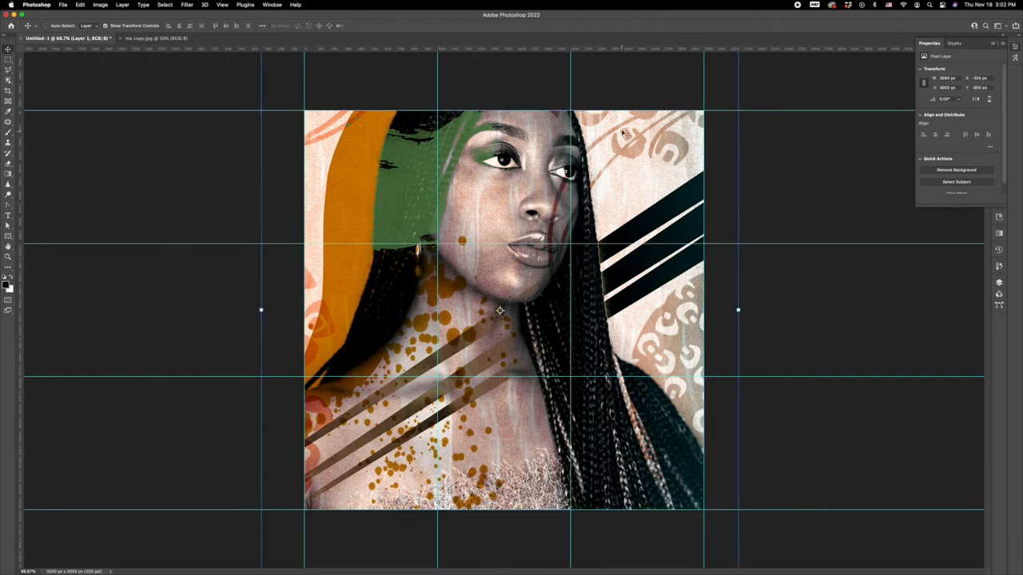
- Scale and position the portrait with Free Transform so it fills the square canvas
{"action": "left_click_drag", "start_coordinate": [498, 310], "coordinate": [511, 377]}
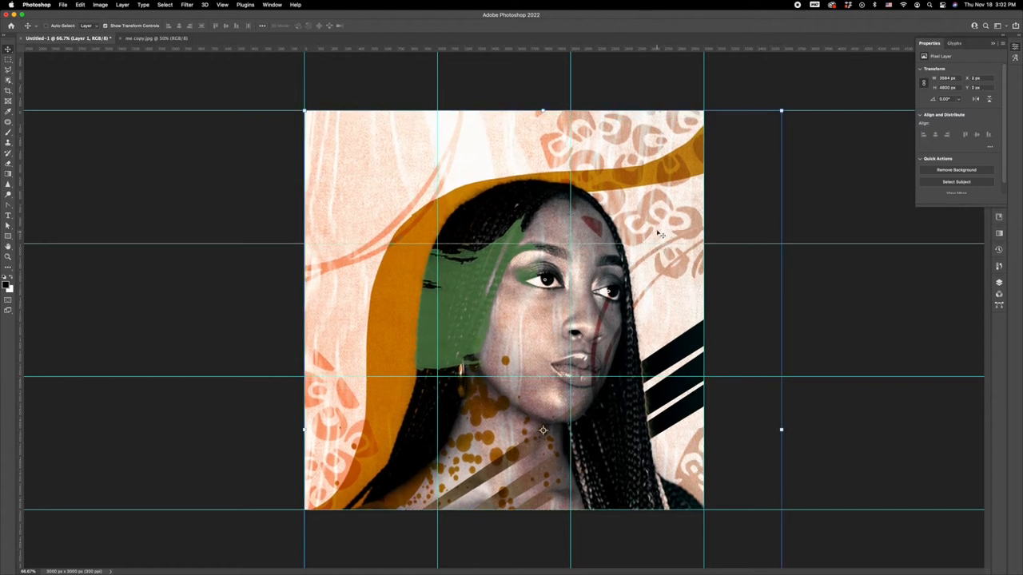
{"action": "mouse_move", "coordinate": [784, 171]}
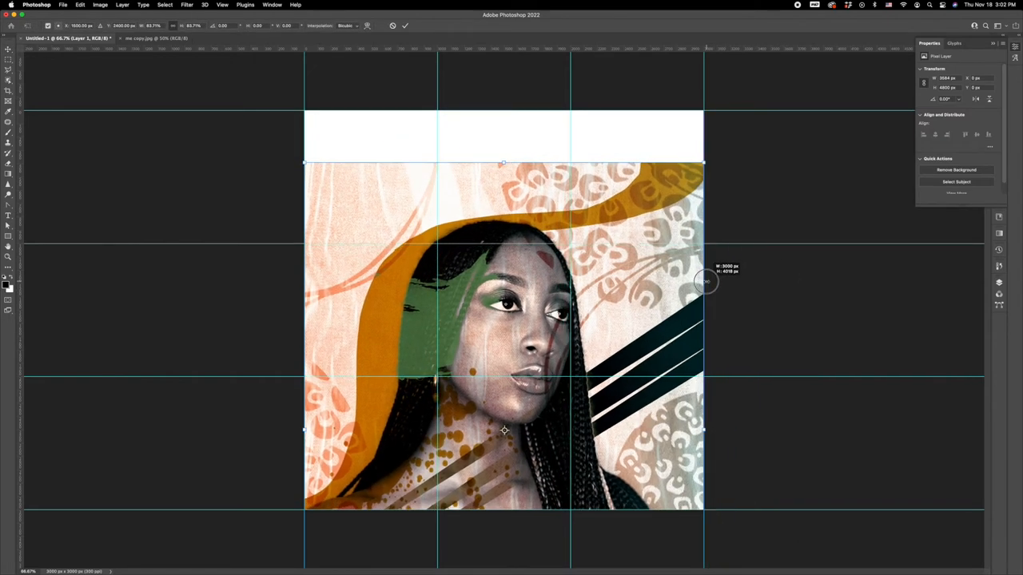
{"action": "left_click_drag", "start_coordinate": [706, 279], "coordinate": [632, 252]}
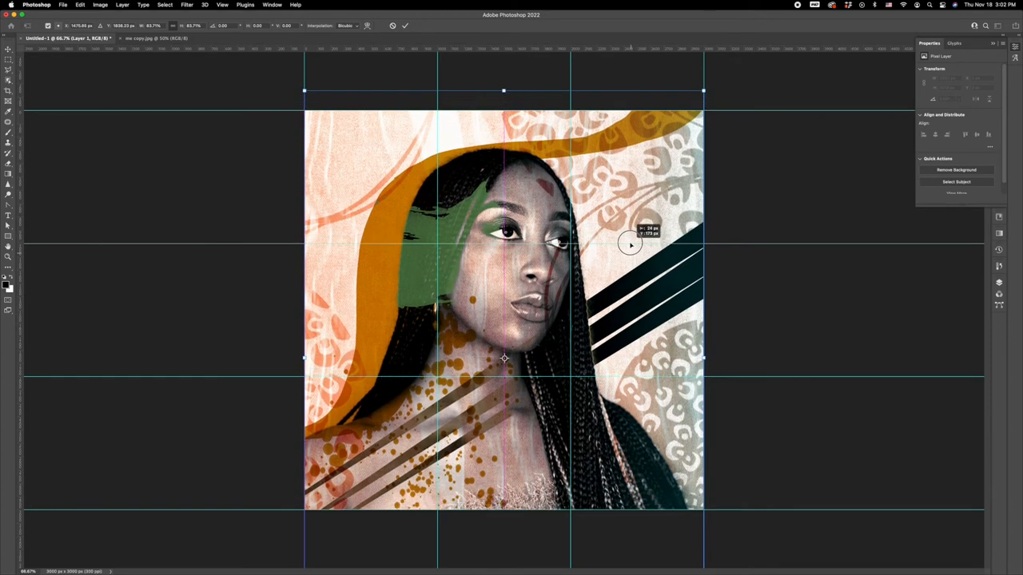
{"action": "left_click_drag", "start_coordinate": [629, 246], "coordinate": [639, 275]}
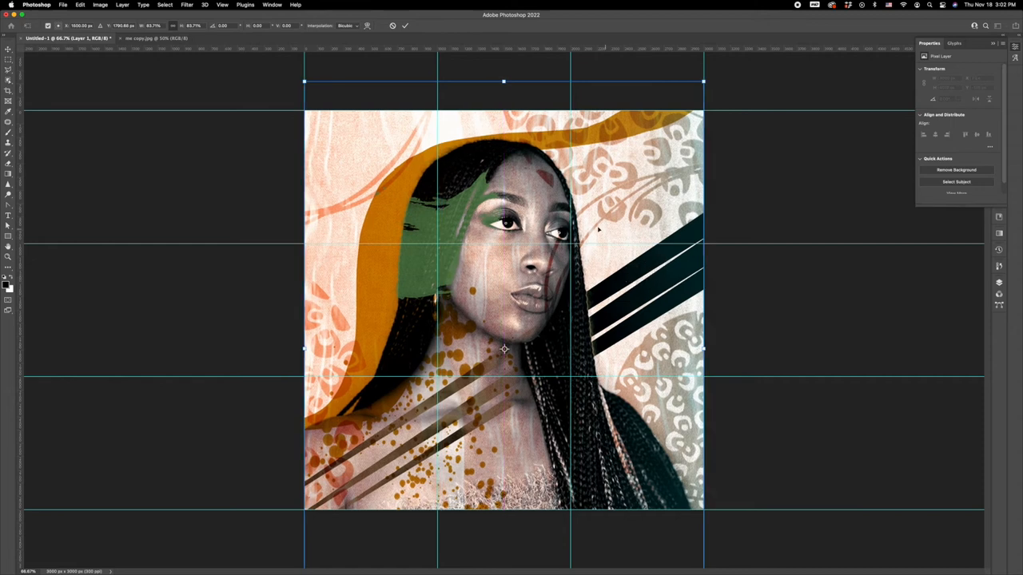
{"action": "mouse_move", "coordinate": [499, 96]}
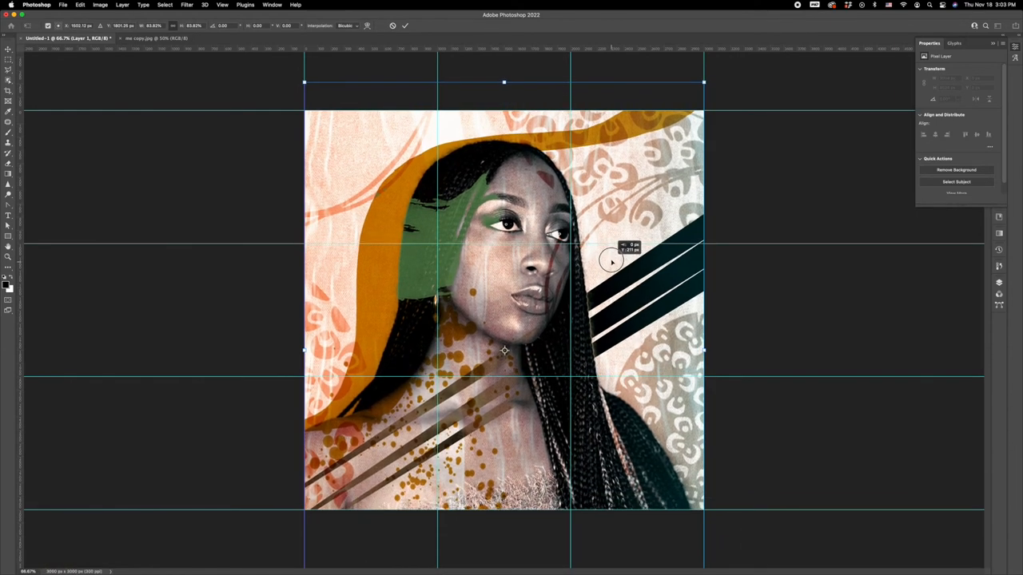
{"action": "left_click_drag", "start_coordinate": [610, 259], "coordinate": [610, 284]}
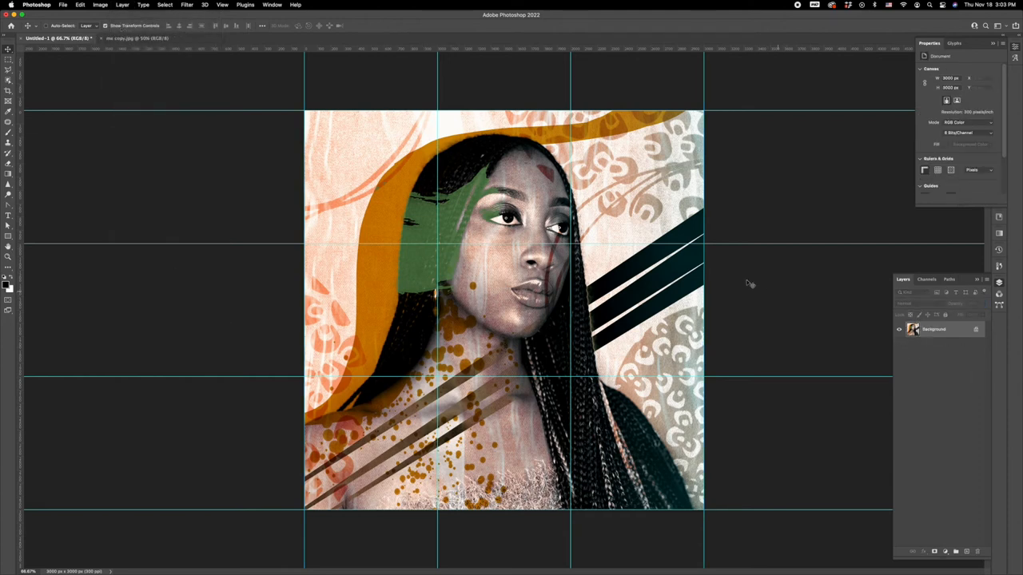
{"action": "mouse_move", "coordinate": [924, 390]}
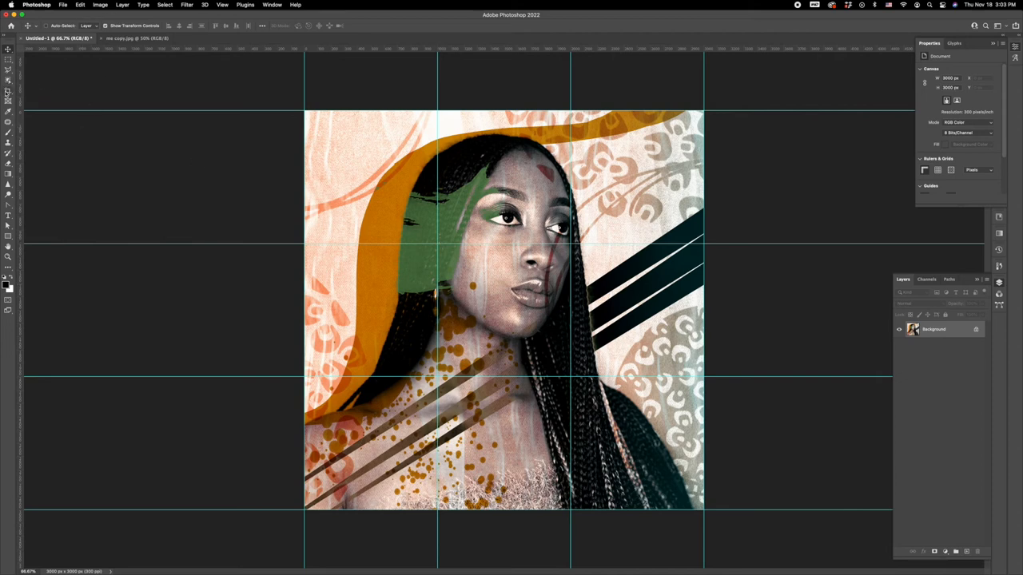
{"action": "mouse_move", "coordinate": [9, 91]}
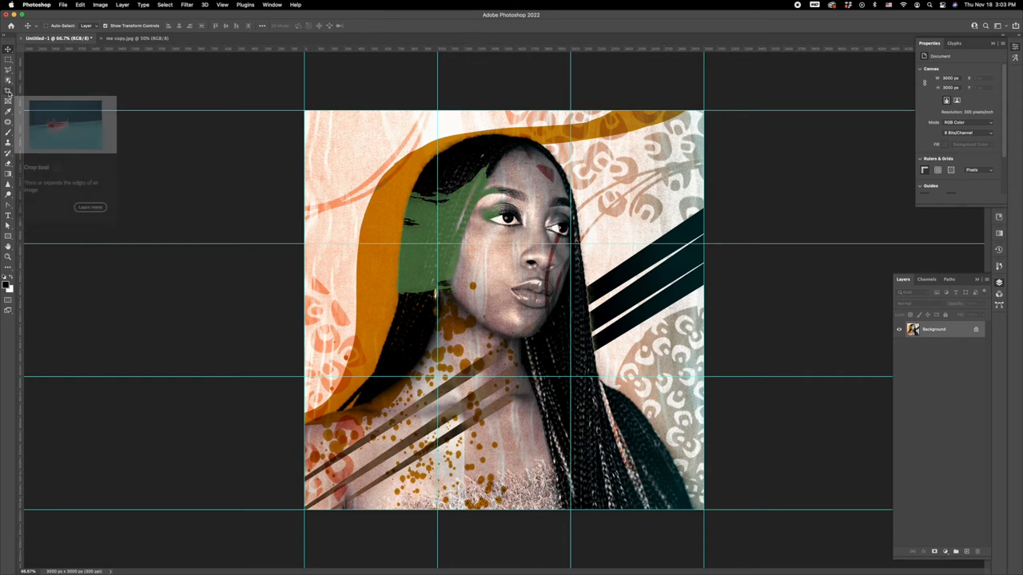
- Switch from the Crop tool group to the Slice Tool over the flattened portrait
{"action": "left_click", "coordinate": [8, 89]}
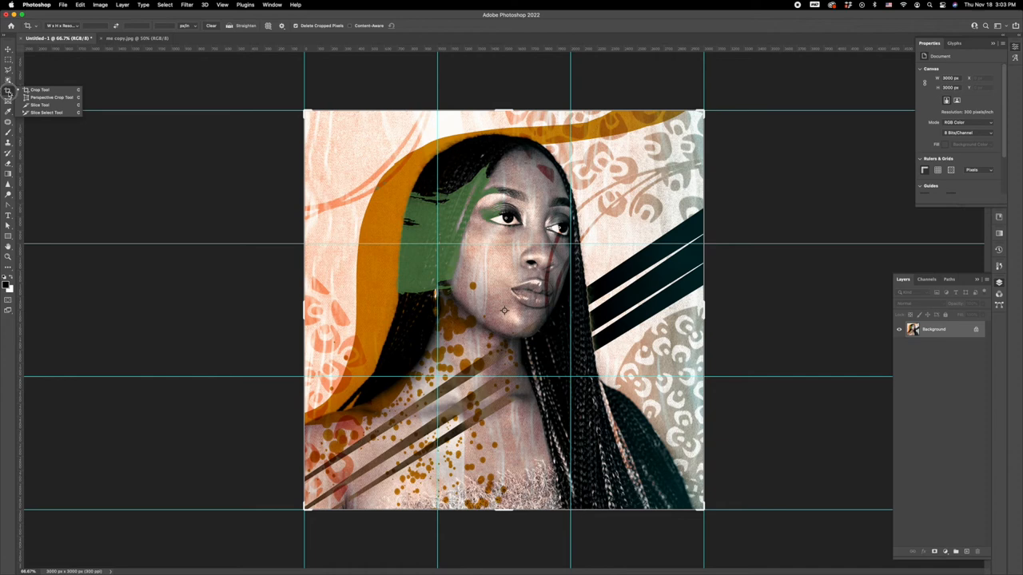
{"action": "mouse_move", "coordinate": [41, 105]}
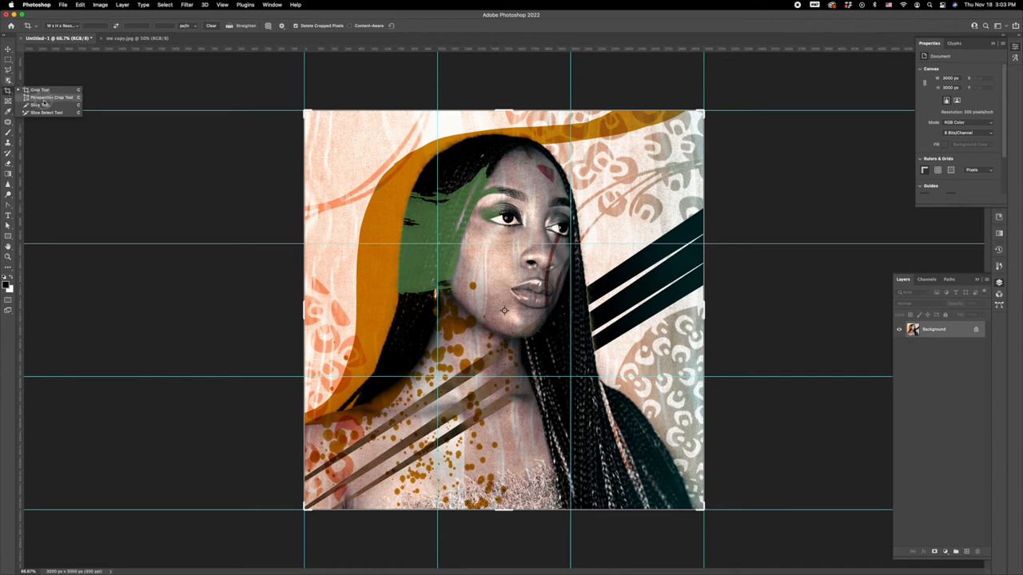
{"action": "mouse_move", "coordinate": [44, 112]}
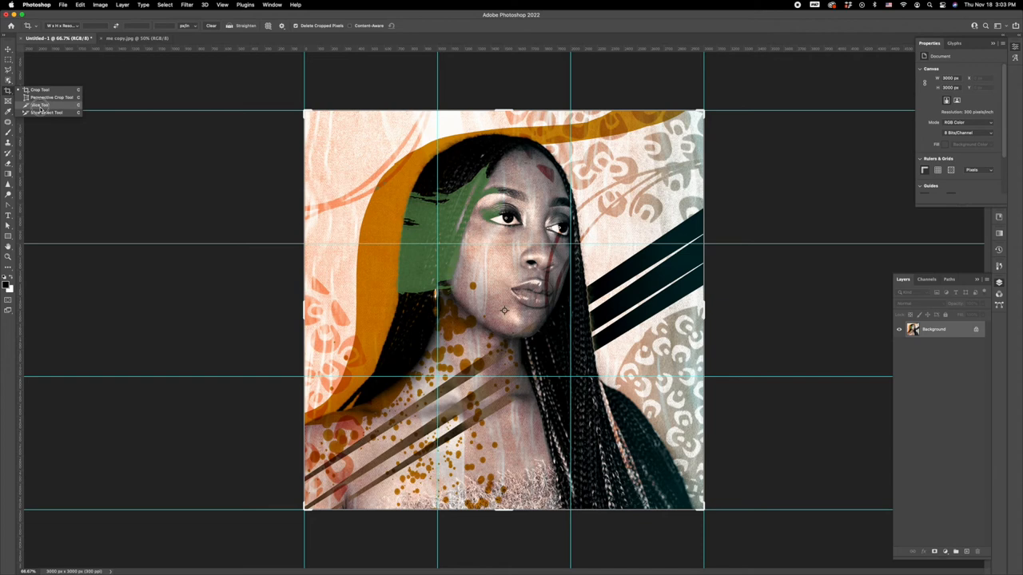
{"action": "left_click", "coordinate": [39, 105]}
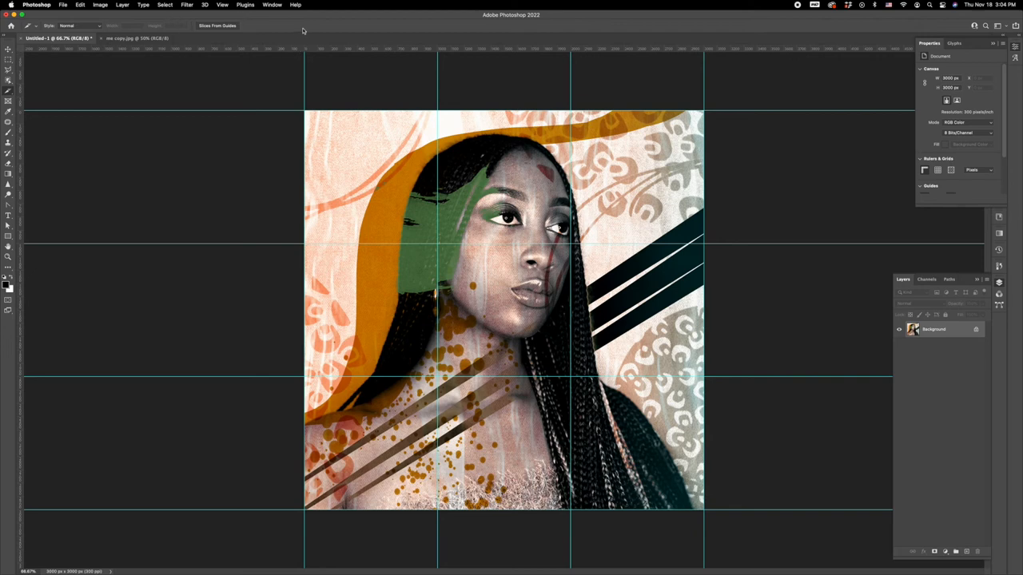
{"action": "mouse_move", "coordinate": [802, 380]}
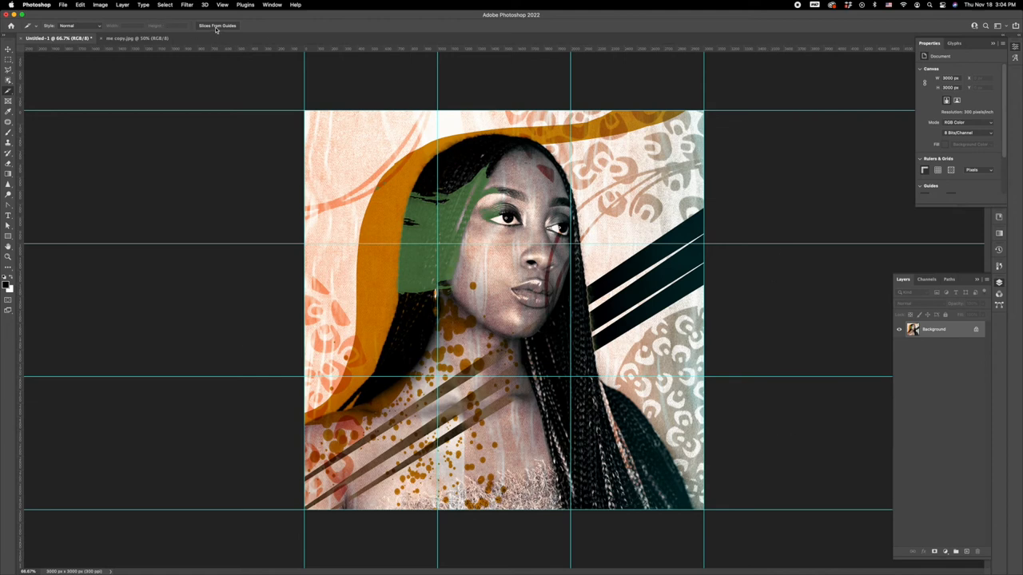
{"action": "mouse_move", "coordinate": [568, 201]}
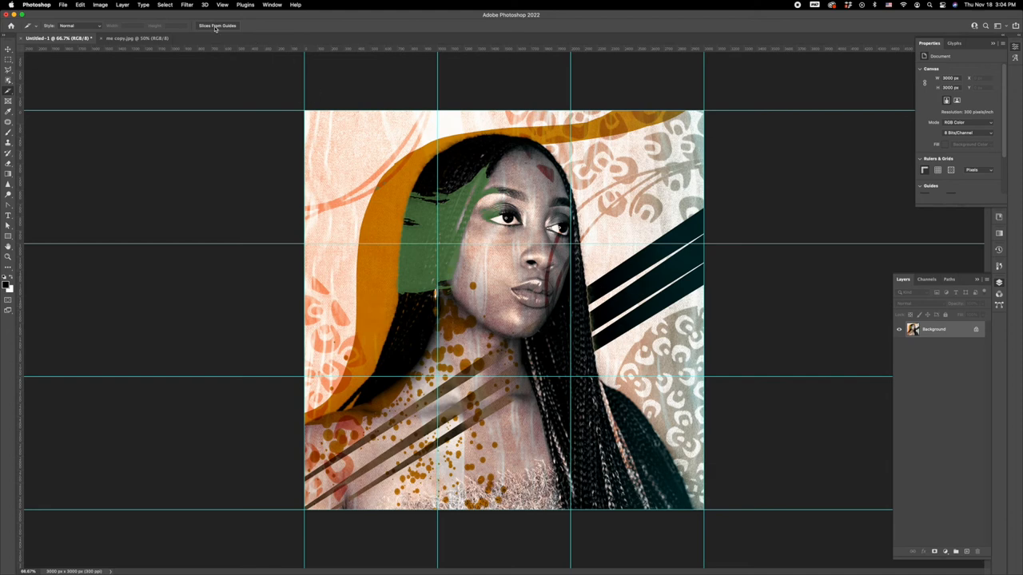
- Cut the portrait into nine slices with Slices From Guides
{"action": "left_click", "coordinate": [217, 25]}
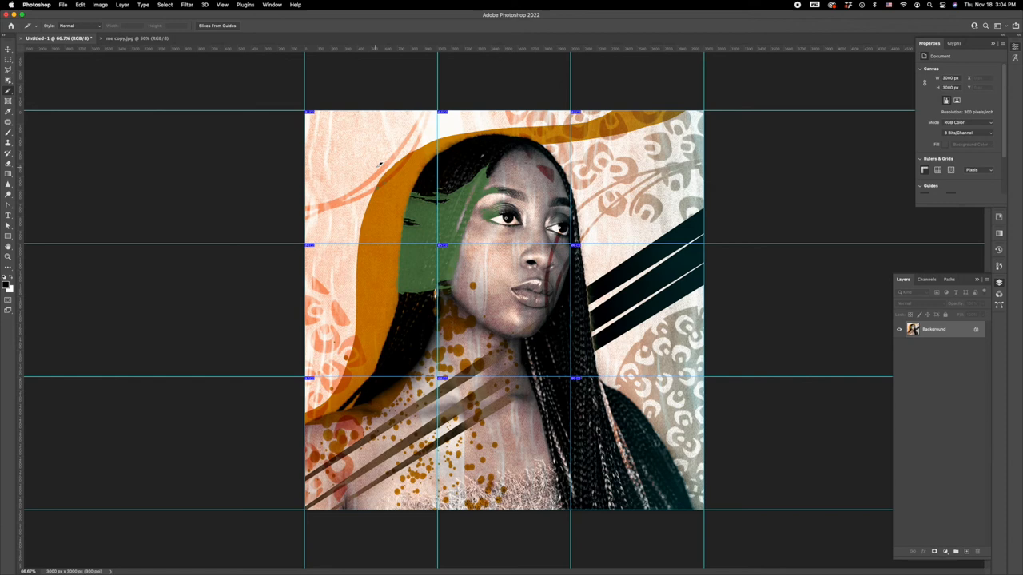
{"action": "mouse_move", "coordinate": [579, 109]}
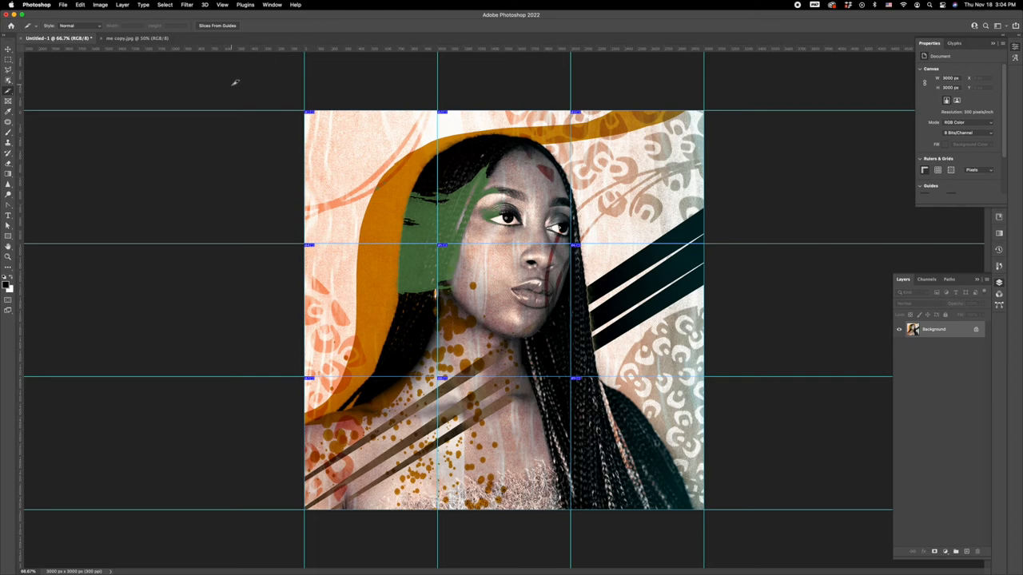
{"action": "mouse_move", "coordinate": [62, 4]}
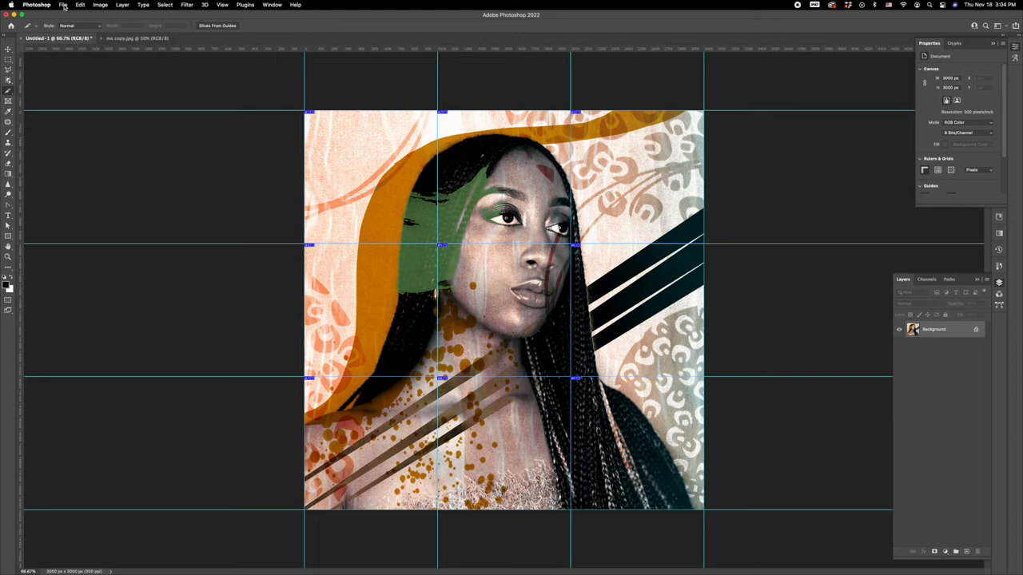
- Start the Save for Web (Legacy) export with JPEG output from the File menu
{"action": "left_click", "coordinate": [62, 4]}
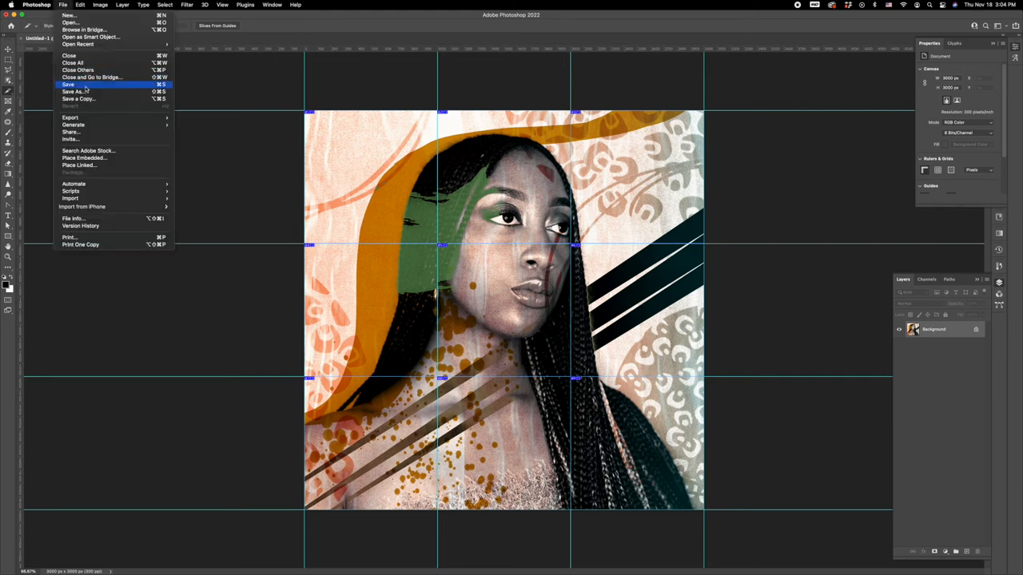
{"action": "mouse_move", "coordinate": [78, 118]}
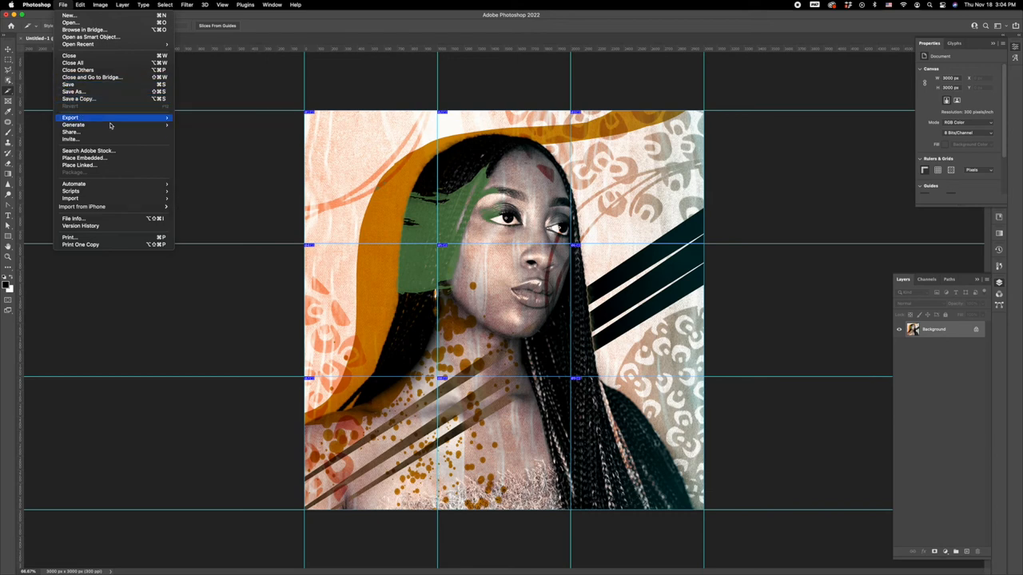
{"action": "mouse_move", "coordinate": [70, 119]}
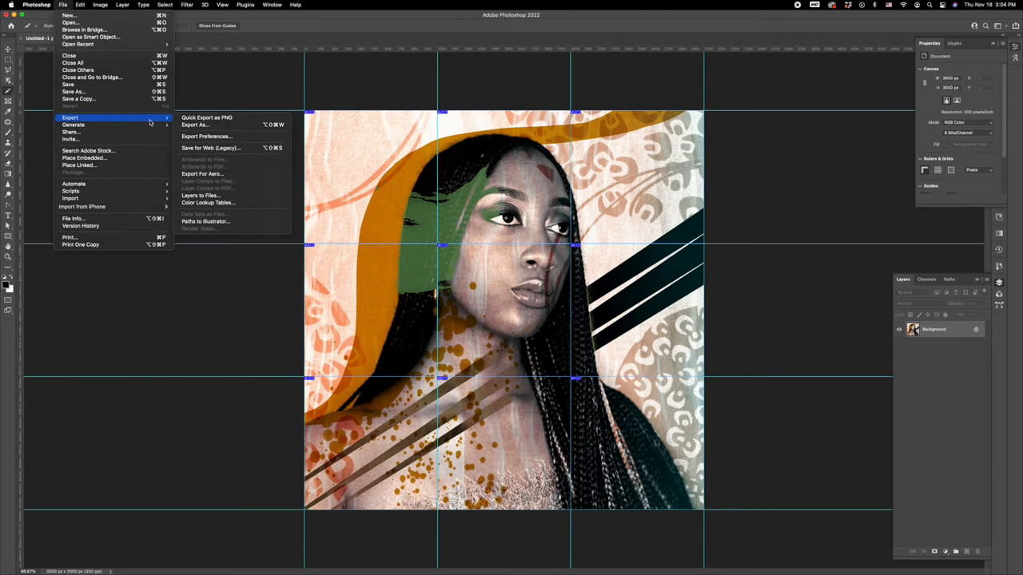
{"action": "mouse_move", "coordinate": [211, 147]}
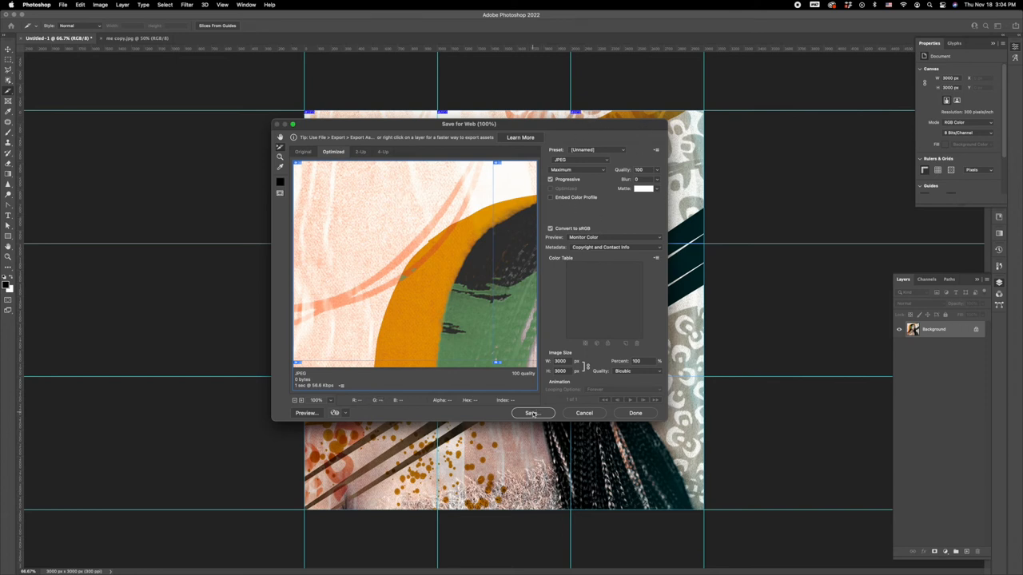
- Create a new 'IG Grid' folder on the Desktop as the save location
{"action": "left_click", "coordinate": [533, 412]}
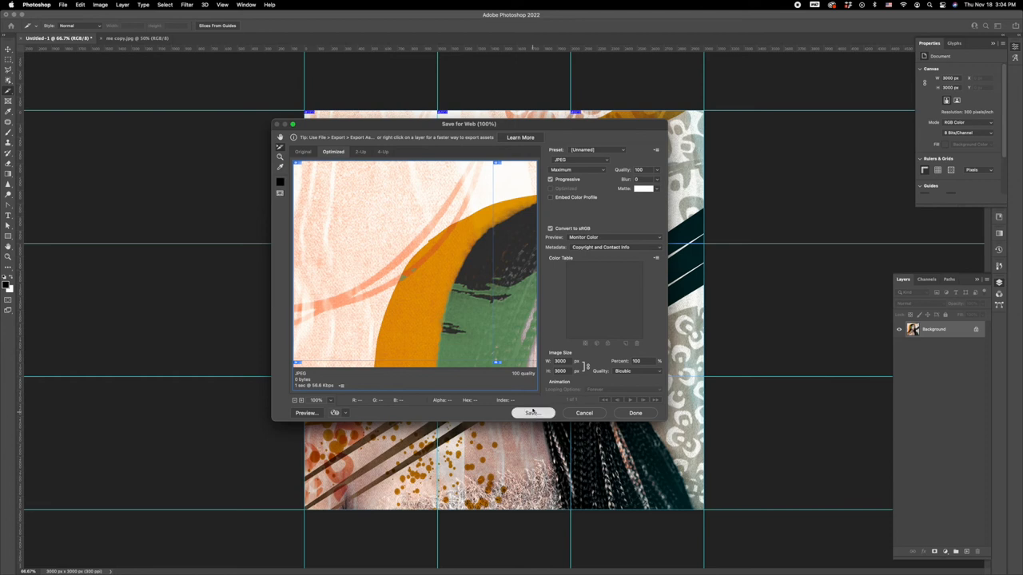
{"action": "left_click", "coordinate": [532, 412]}
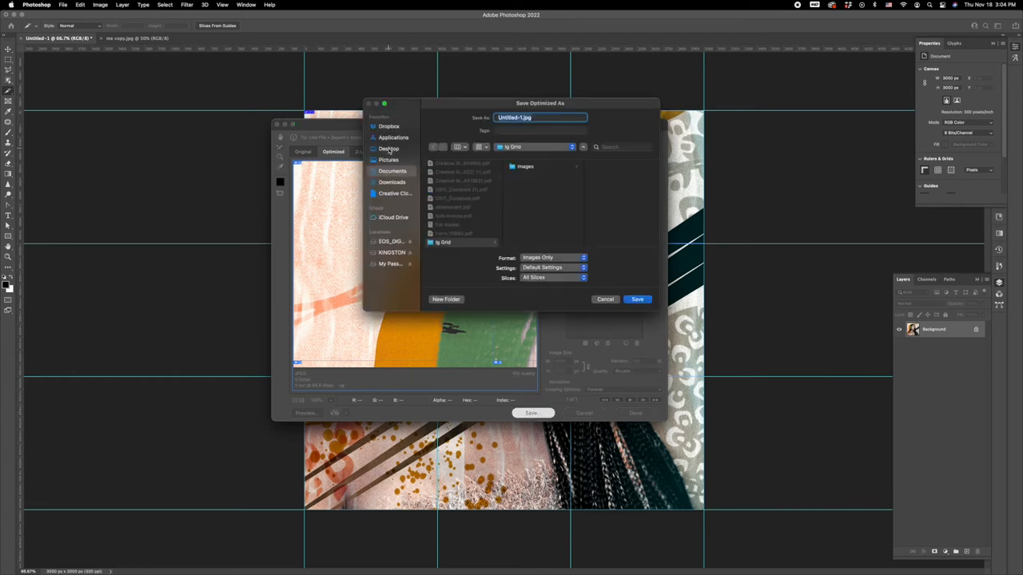
{"action": "left_click", "coordinate": [390, 149]}
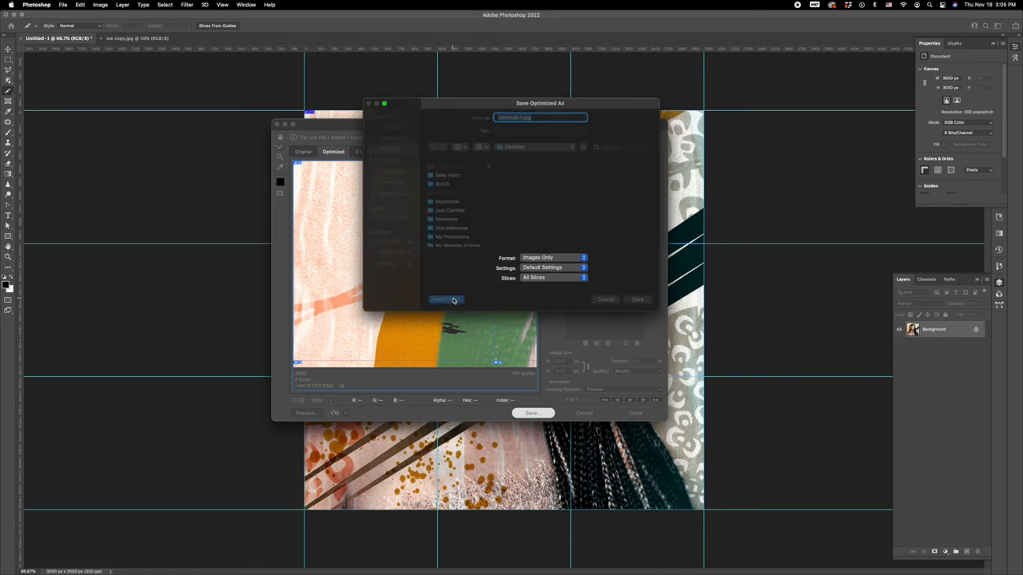
{"action": "left_click", "coordinate": [440, 300]}
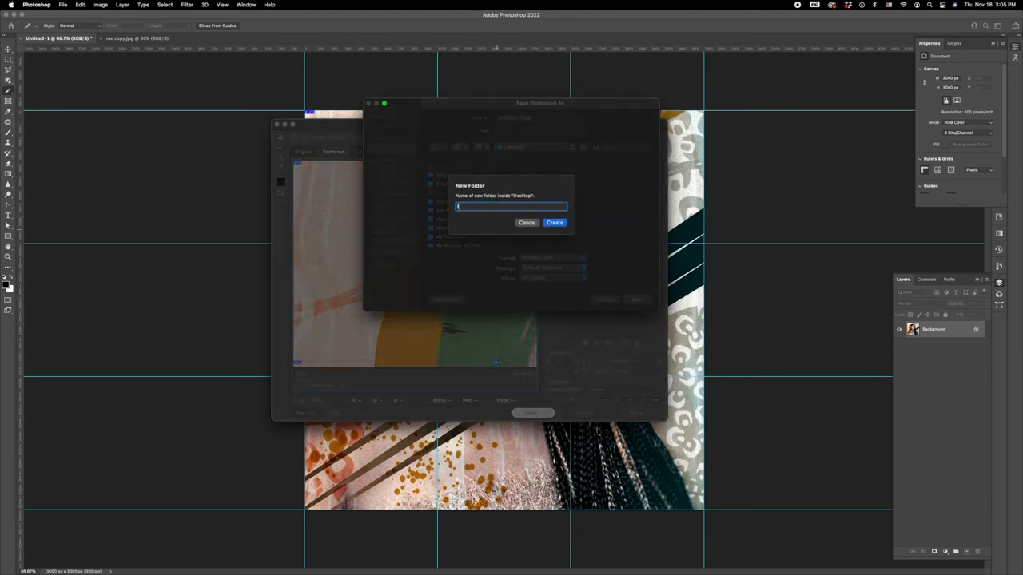
{"action": "type", "text": "IG Gri"}
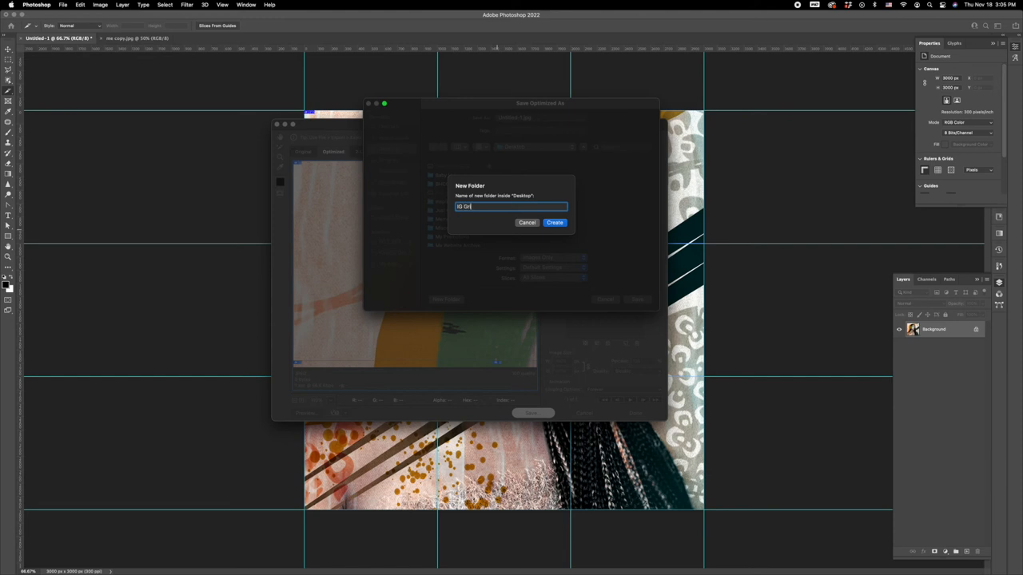
{"action": "left_click", "coordinate": [555, 222]}
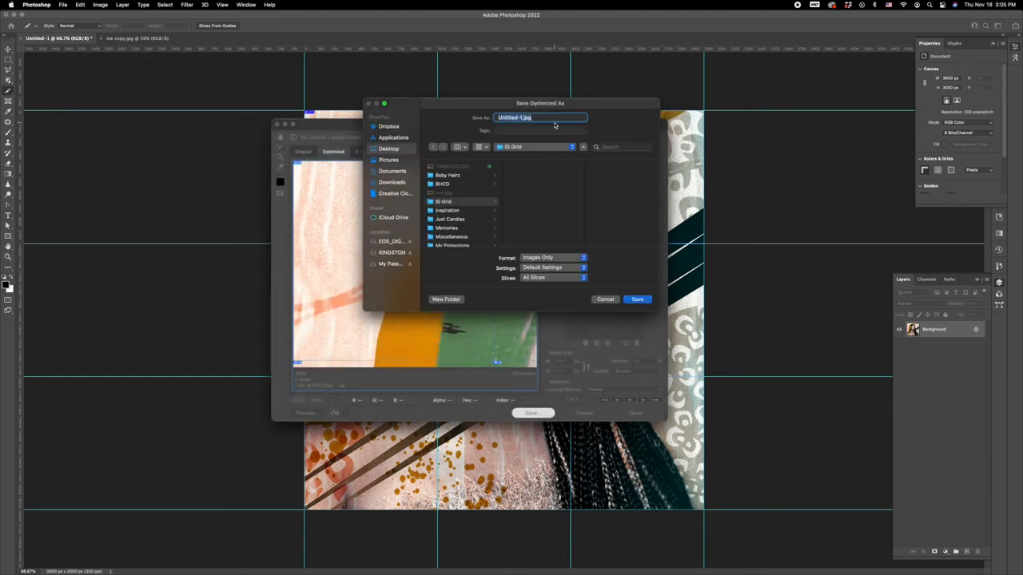
- Save the JPEG slices into IG Grid under the file name 'britt'
{"action": "type", "text": "britt"}
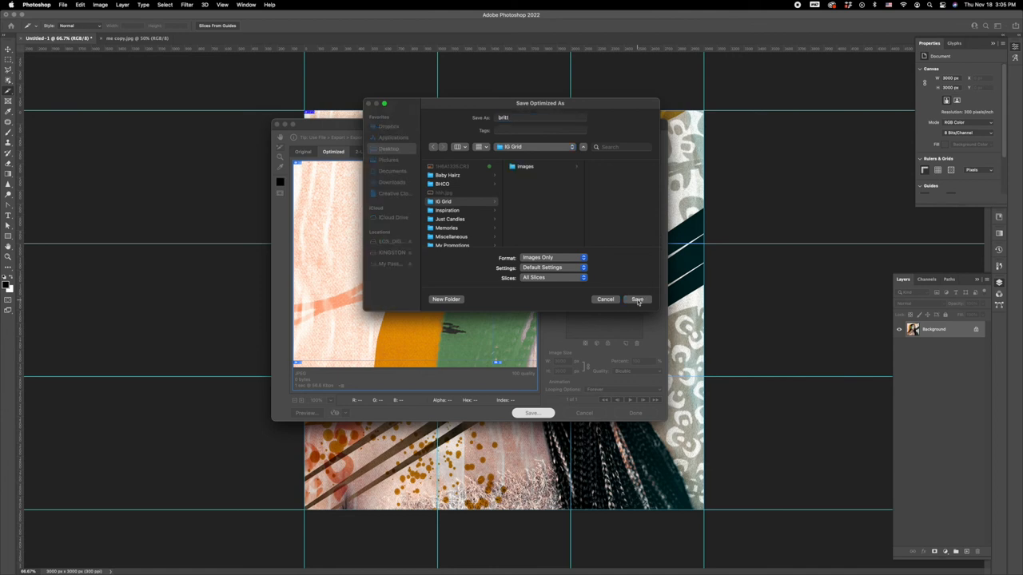
{"action": "left_click", "coordinate": [636, 301]}
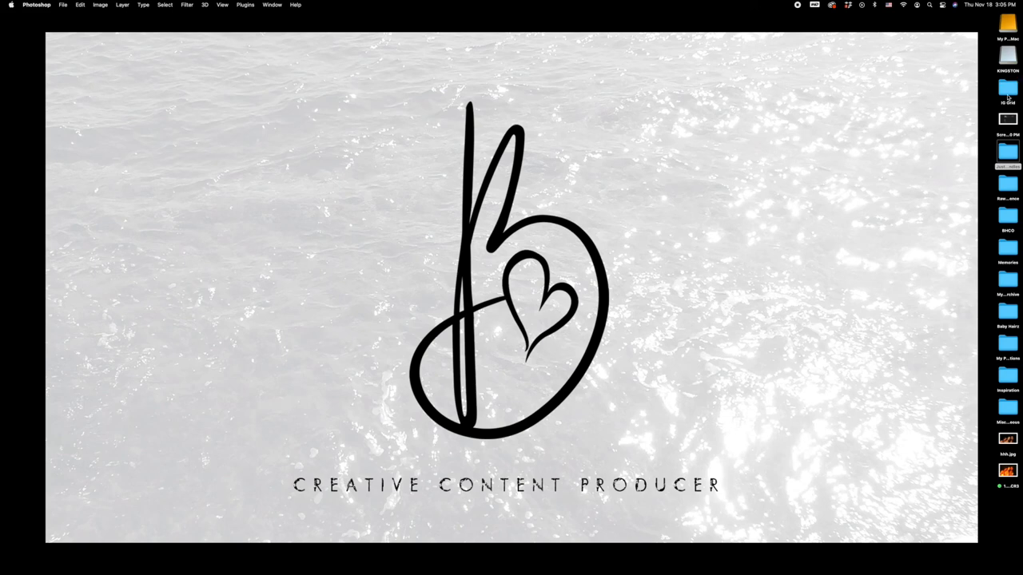
- Verify the nine JPEG slices in IG Grid's images folder in Finder, then return to Photoshop
{"action": "double_click", "coordinate": [1006, 89]}
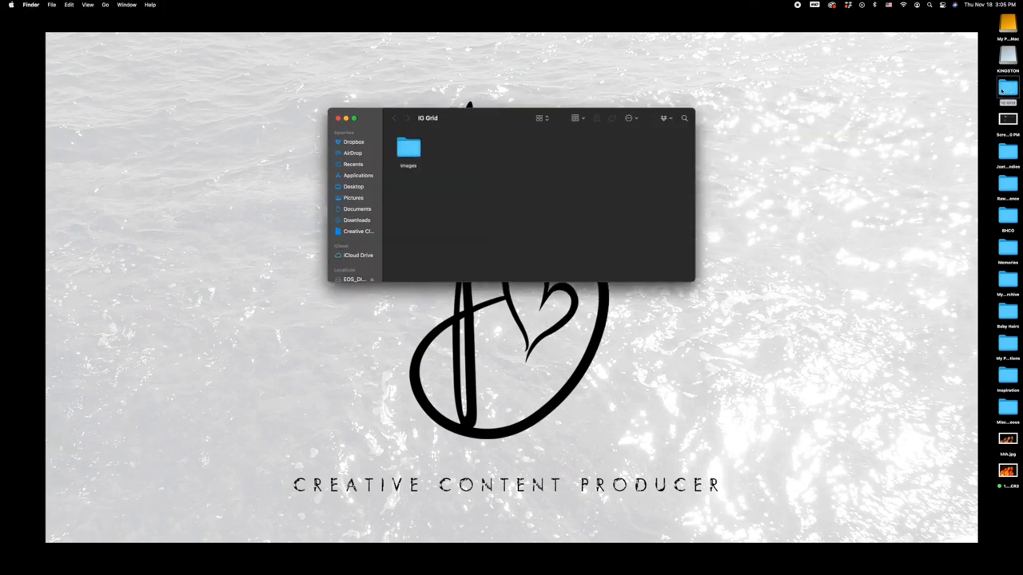
{"action": "left_click", "coordinate": [409, 149]}
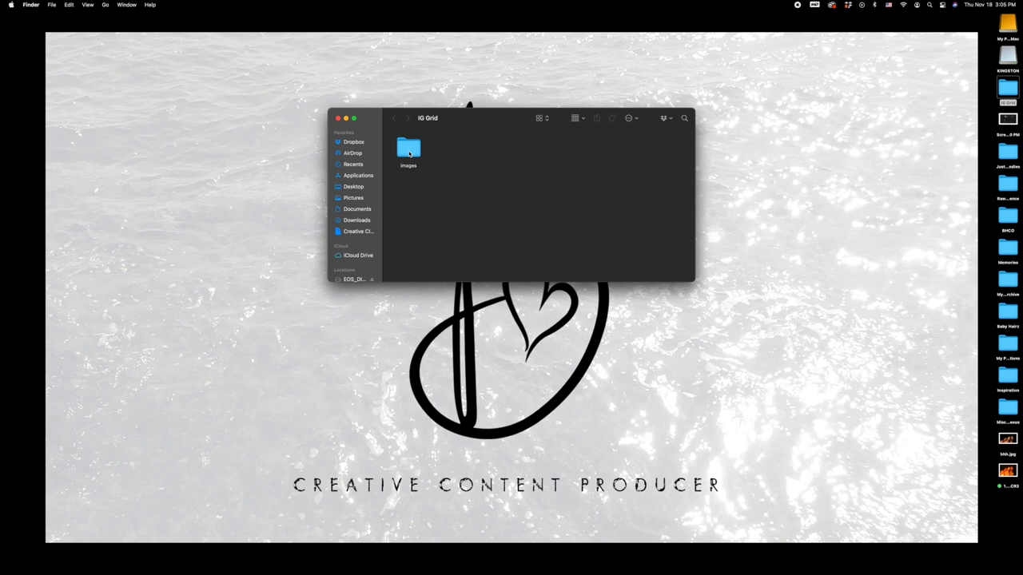
{"action": "double_click", "coordinate": [409, 149]}
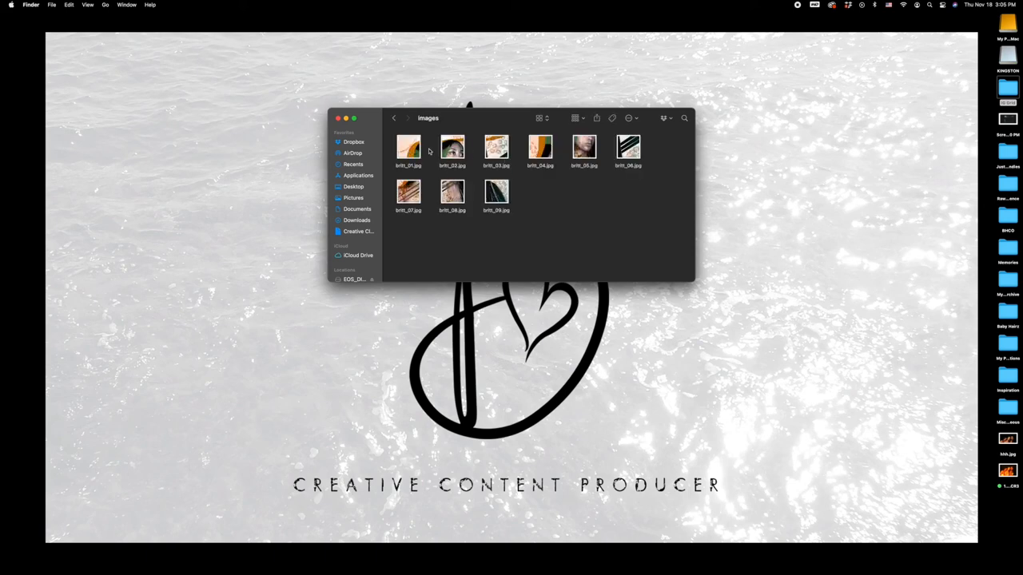
{"action": "mouse_move", "coordinate": [486, 198]}
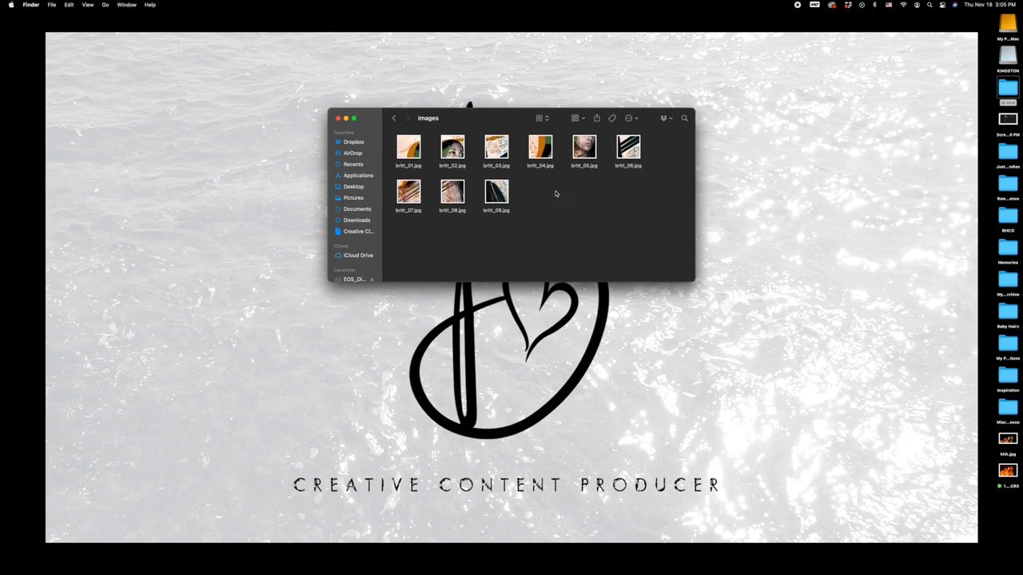
{"action": "mouse_move", "coordinate": [365, 160]}
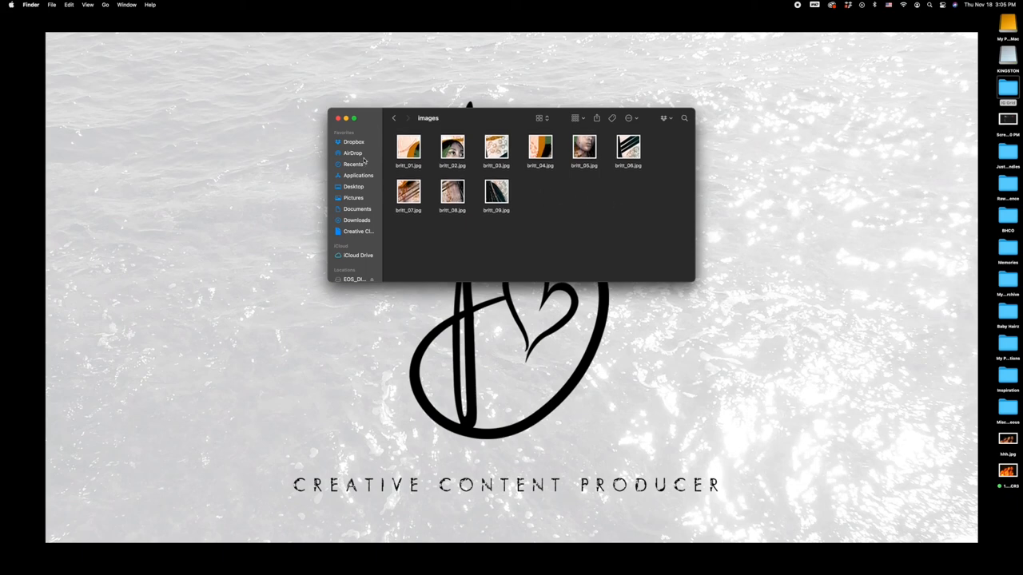
{"action": "mouse_move", "coordinate": [684, 187]}
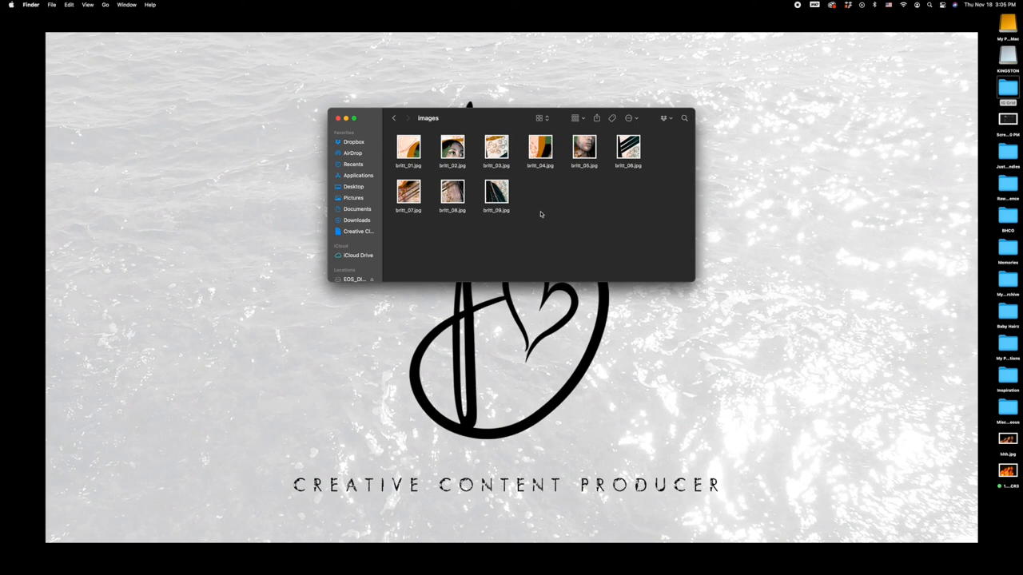
{"action": "mouse_move", "coordinate": [615, 198]}
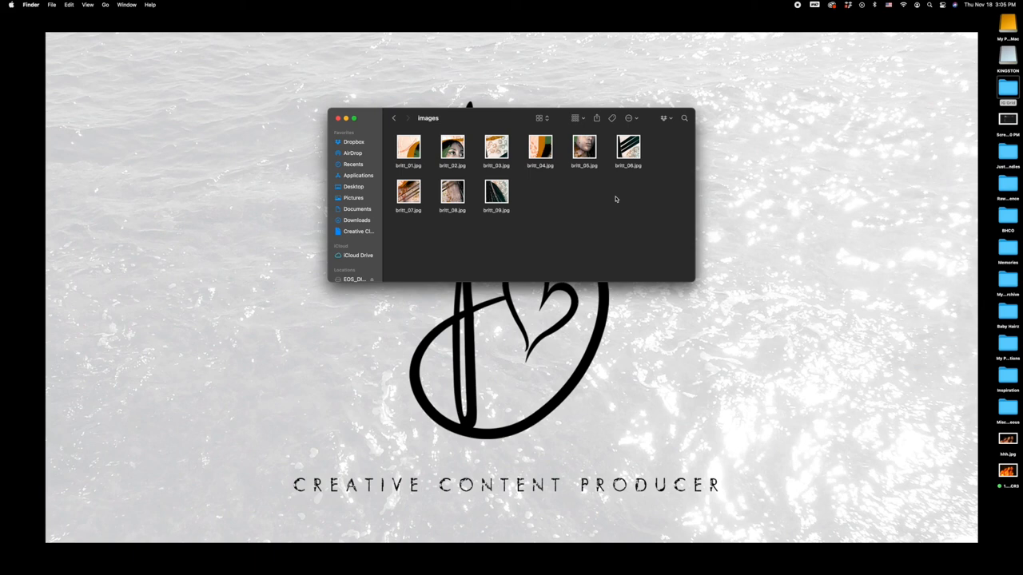
{"action": "mouse_move", "coordinate": [401, 147]}
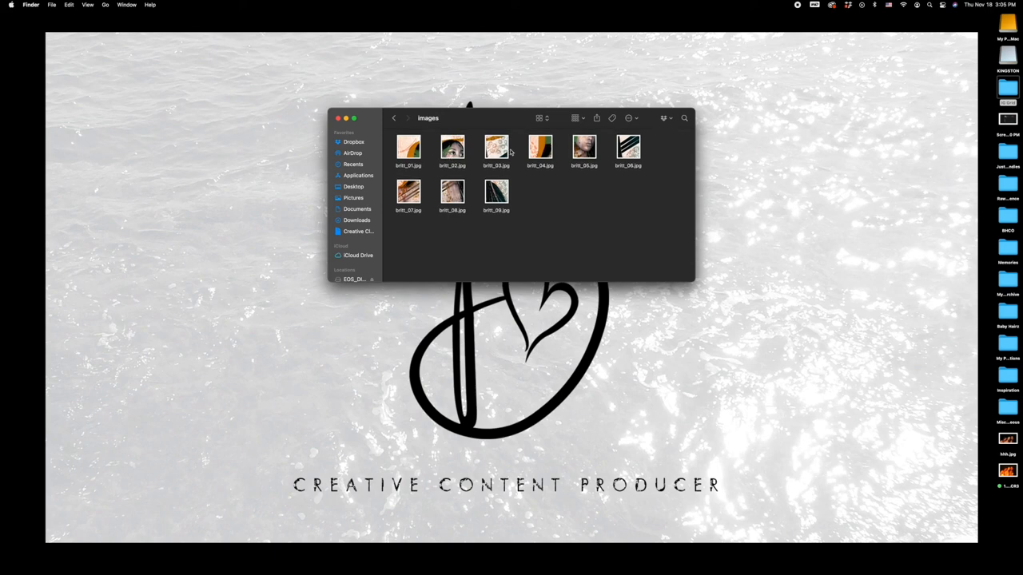
{"action": "mouse_move", "coordinate": [498, 206]}
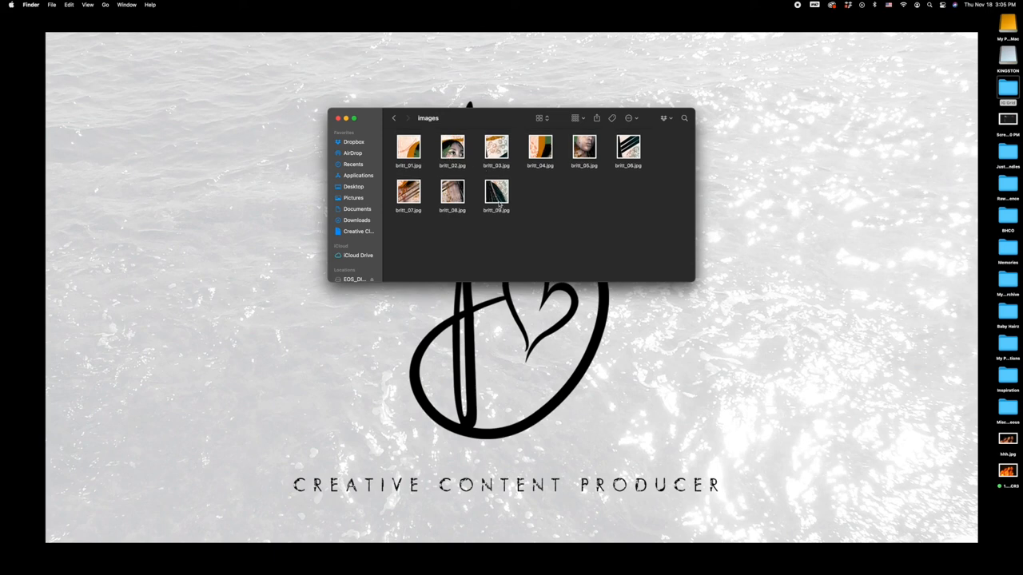
{"action": "mouse_move", "coordinate": [604, 147]}
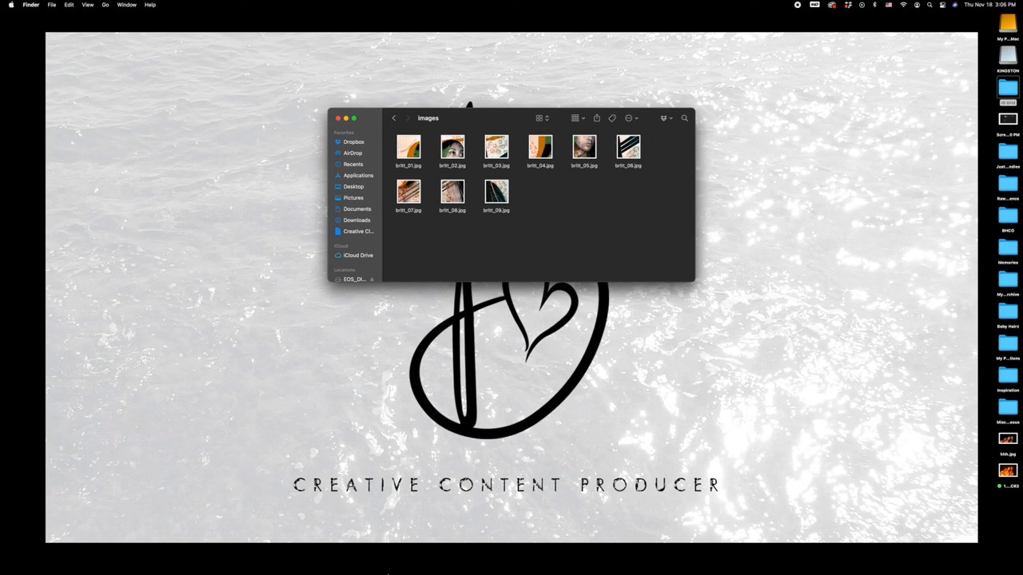
{"action": "left_click", "coordinate": [431, 558]}
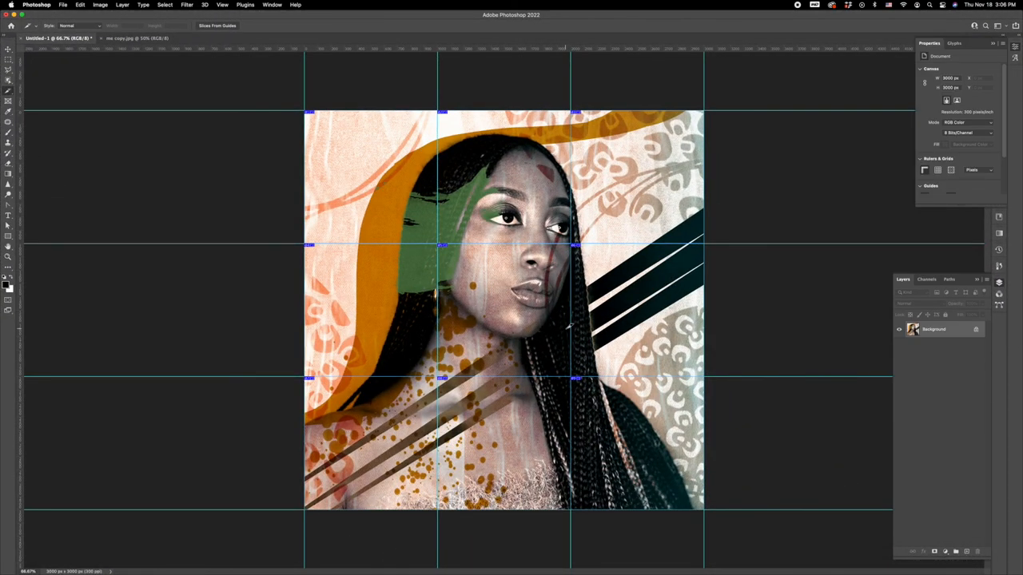
{"action": "mouse_move", "coordinate": [393, 278]}
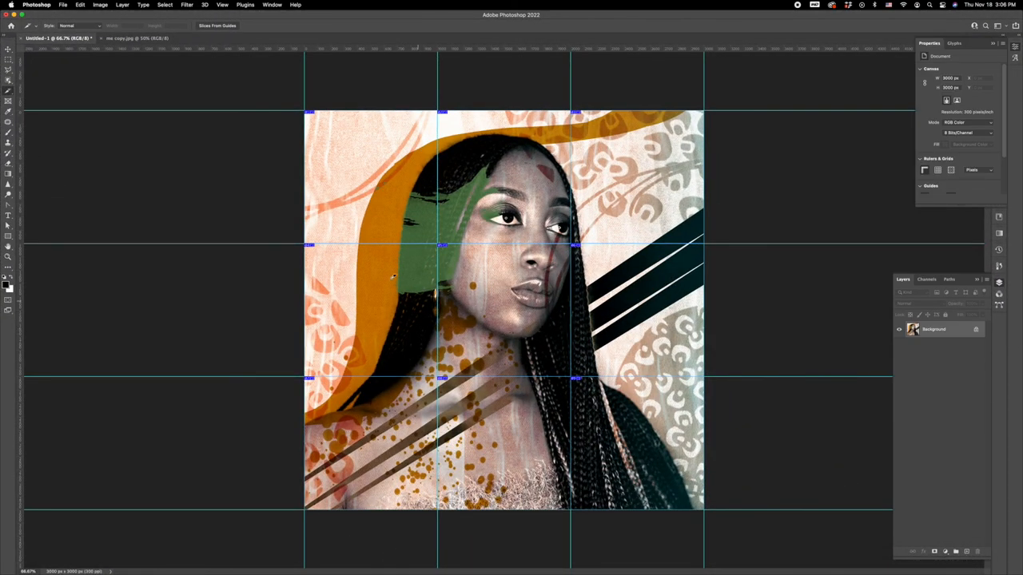